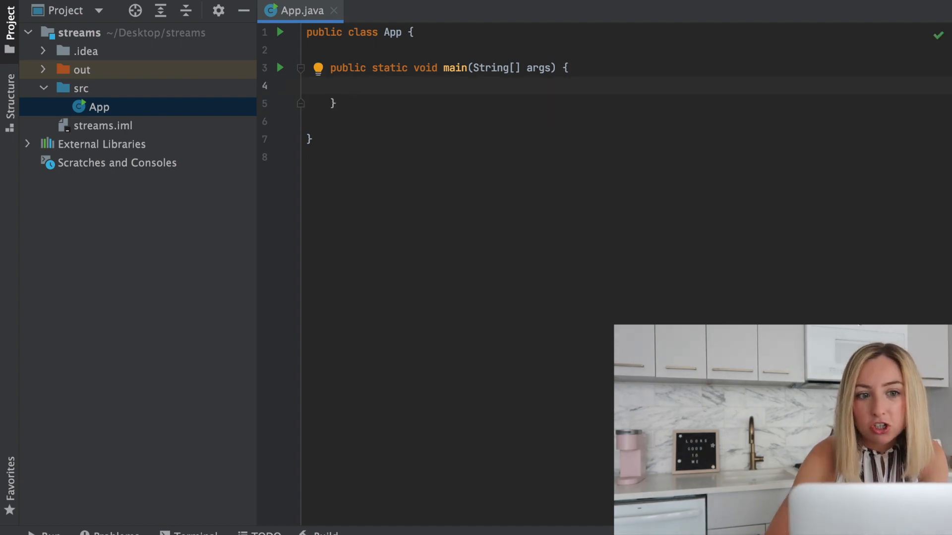
Declare int[] numbers = { 1, 2, 3, 4, 5, 6 } in main
{"action": "type", "text": "int[]"}
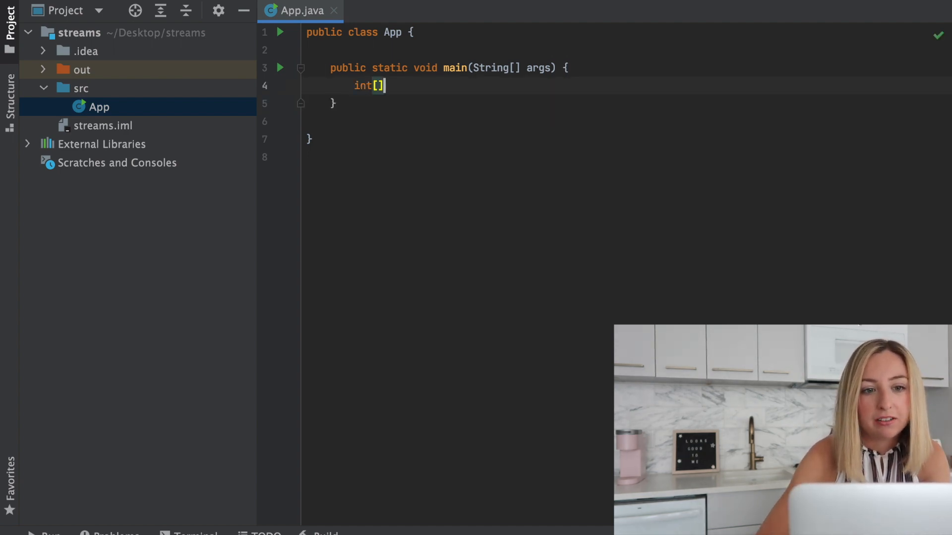
{"action": "type", "text": "numbers"}
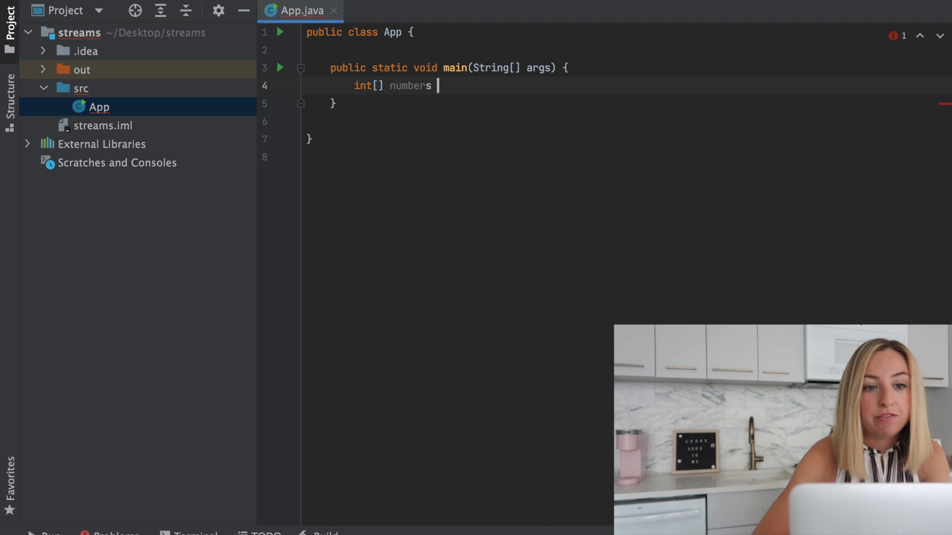
{"action": "type", "text": "="}
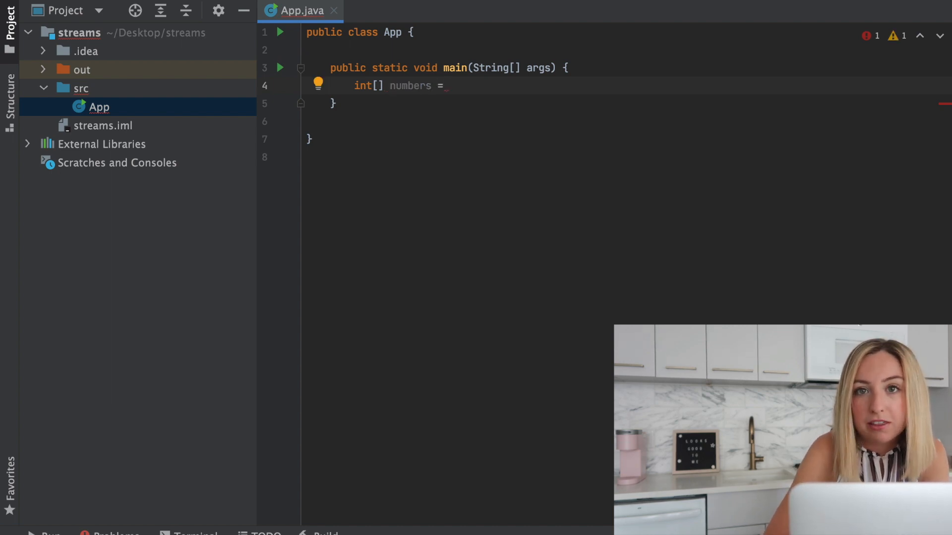
{"action": "type", "text": "{ 1, 2, 3, 4, 5, 6 };"}
{"action": "type", "text": "for (int num : numbers) {"}
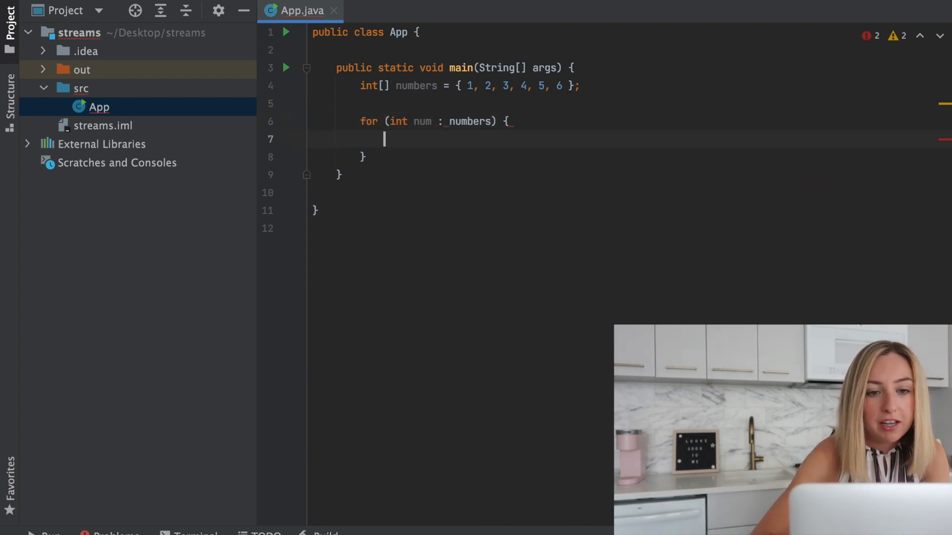
Print each num with System.out.println(num) inside a for-each loop over numbers
{"action": "type", "text": "System.out."}
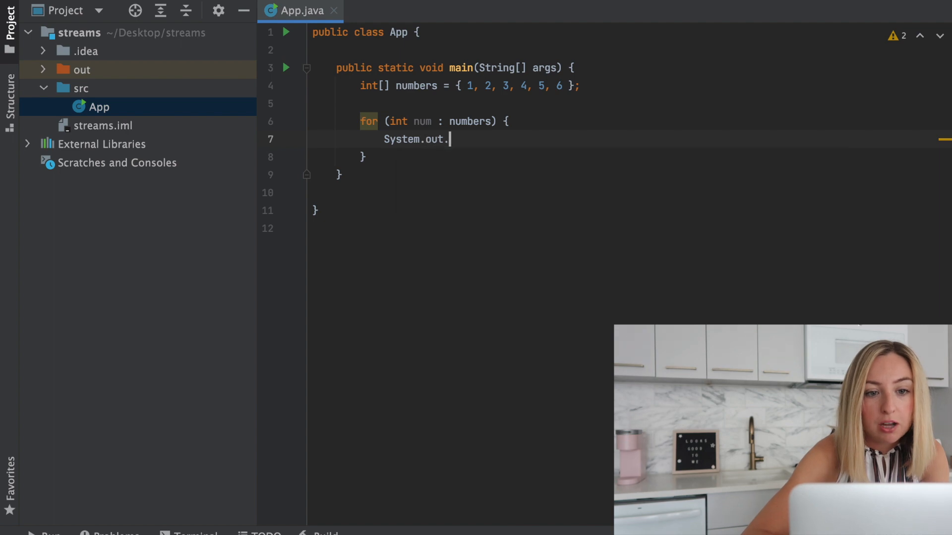
{"action": "type", "text": "println(num);"}
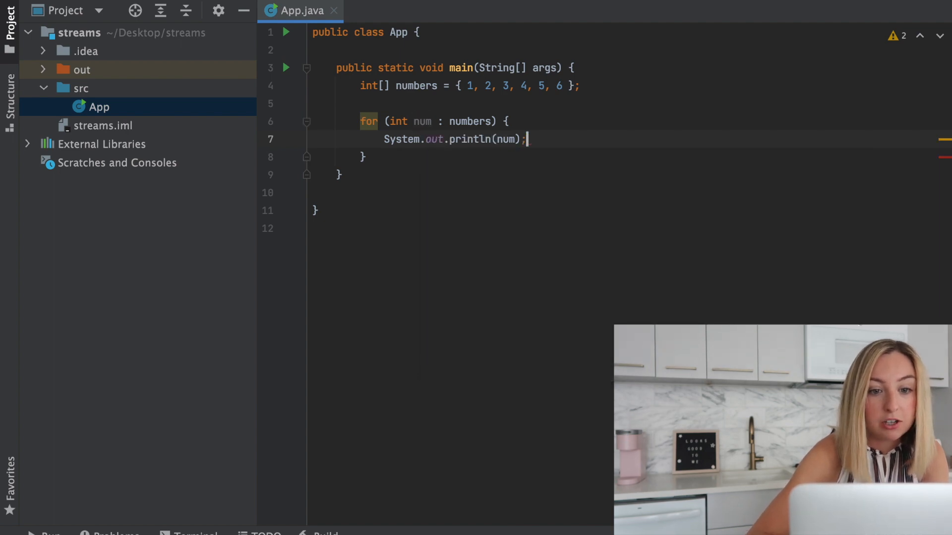
{"action": "key", "text": "Enter"}
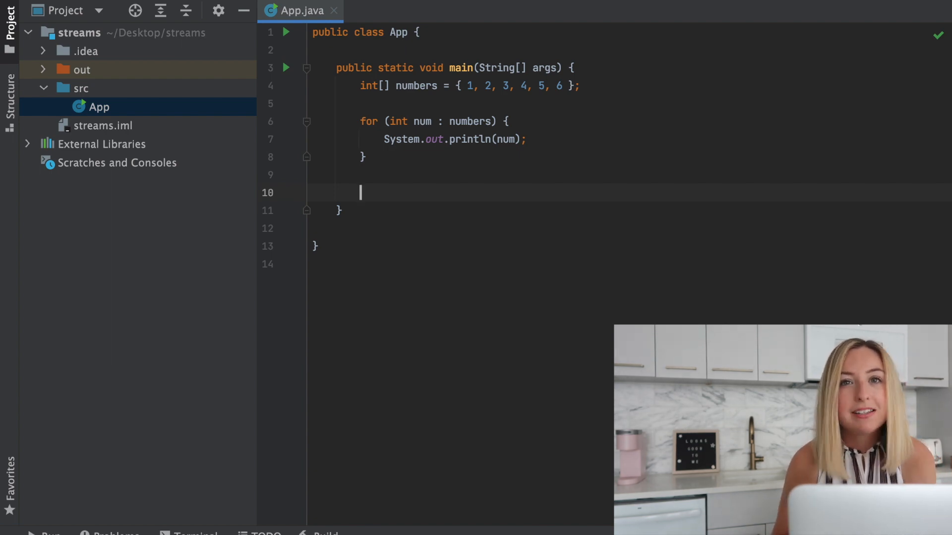
Write Arrays.stream(numbers).forEach(x -> System.out.println(x)); with java.util.Arrays imported
{"action": "type", "text": "Arrays.stream()"}
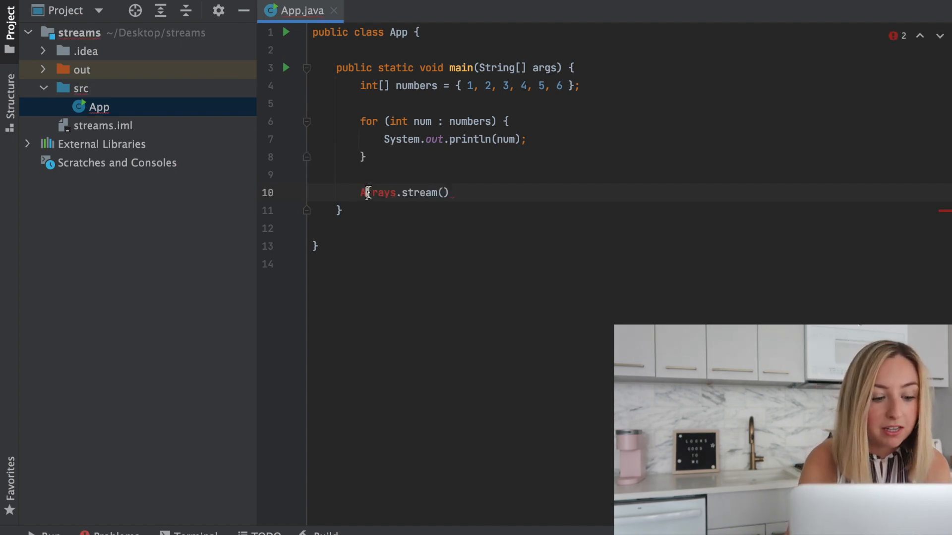
{"action": "type", "text": "numbers"}
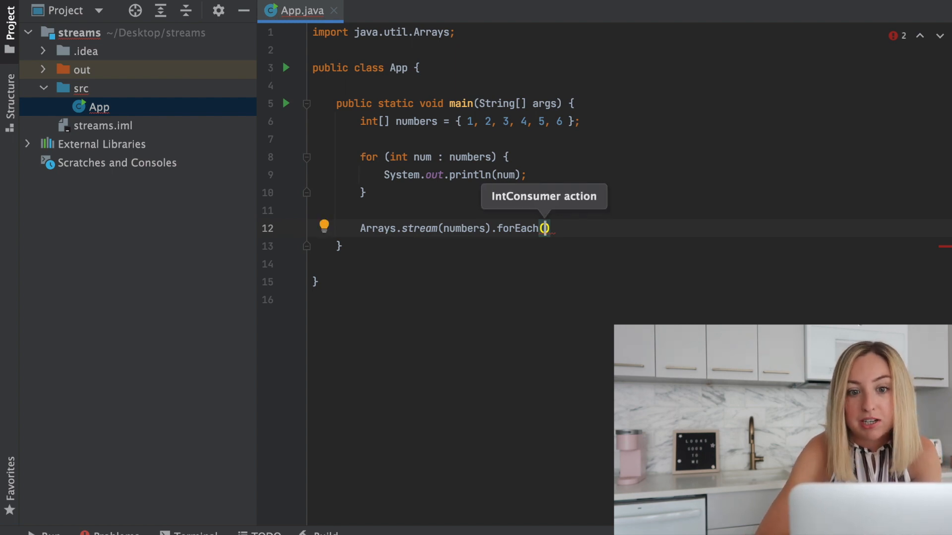
{"action": "type", "text": "x -> System.out.println("}
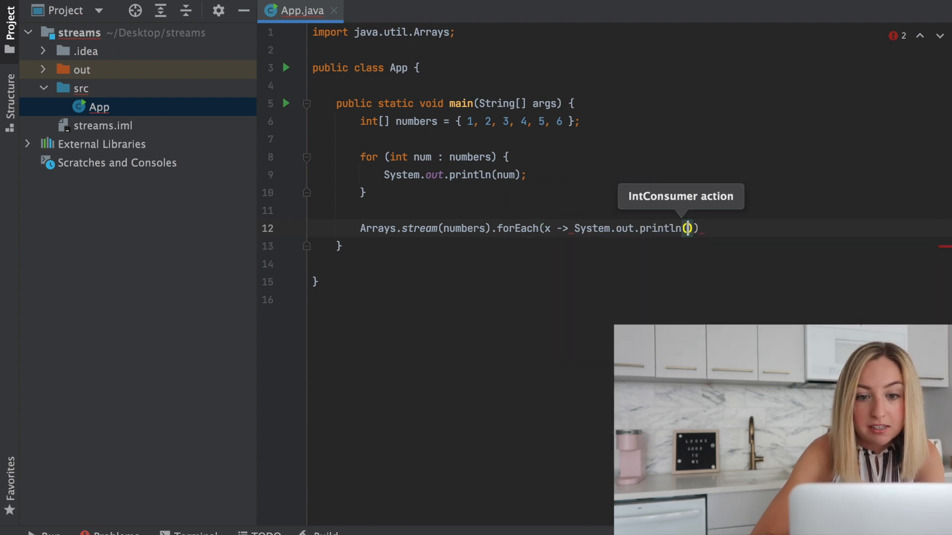
{"action": "type", "text": "x"}
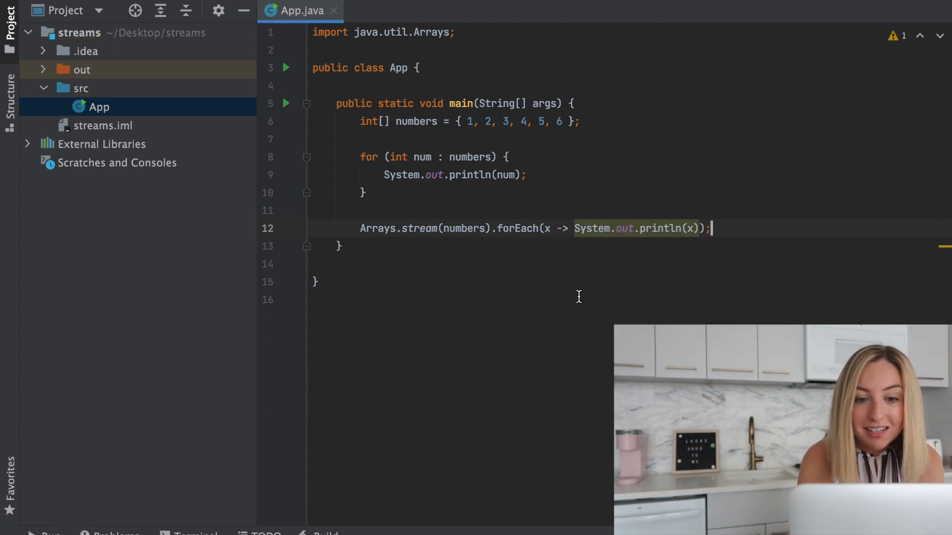
{"action": "left_click_drag", "start_coordinate": [546, 228], "coordinate": [697, 228]}
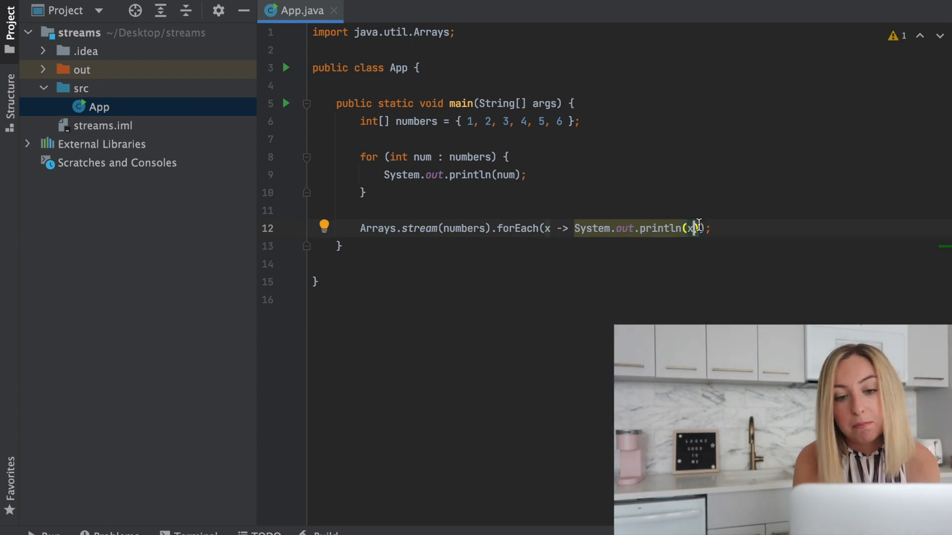
Change the forEach argument to the System.out::println method reference
{"action": "type", "text": ")"}
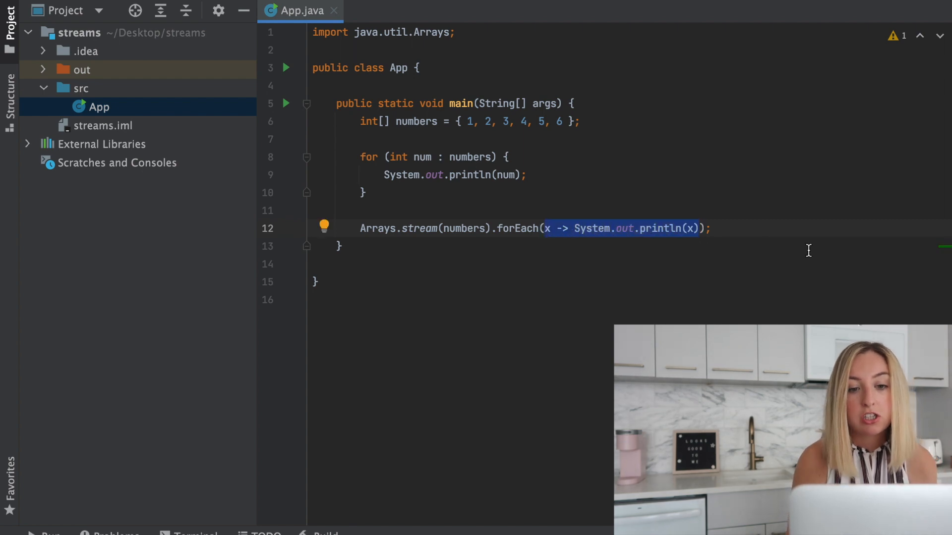
{"action": "type", "text": "Sys"}
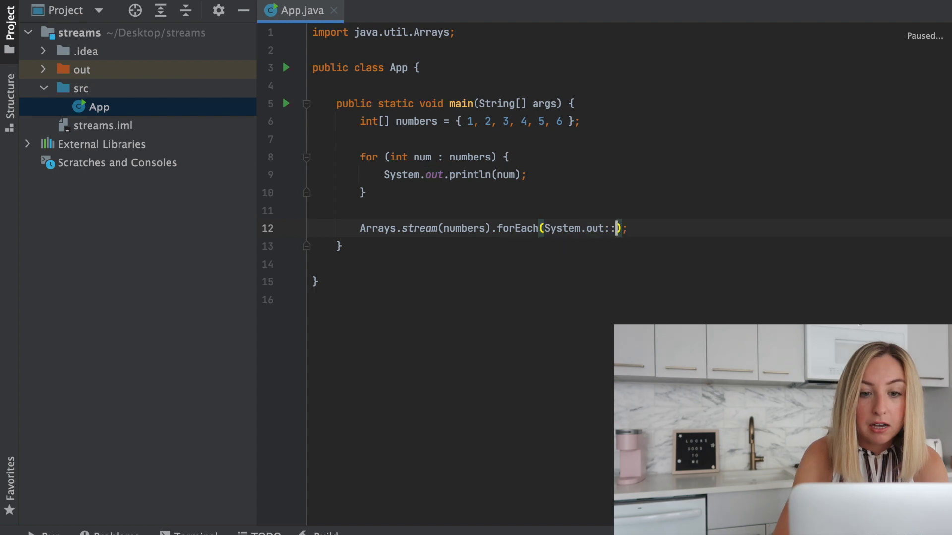
{"action": "type", "text": "println"}
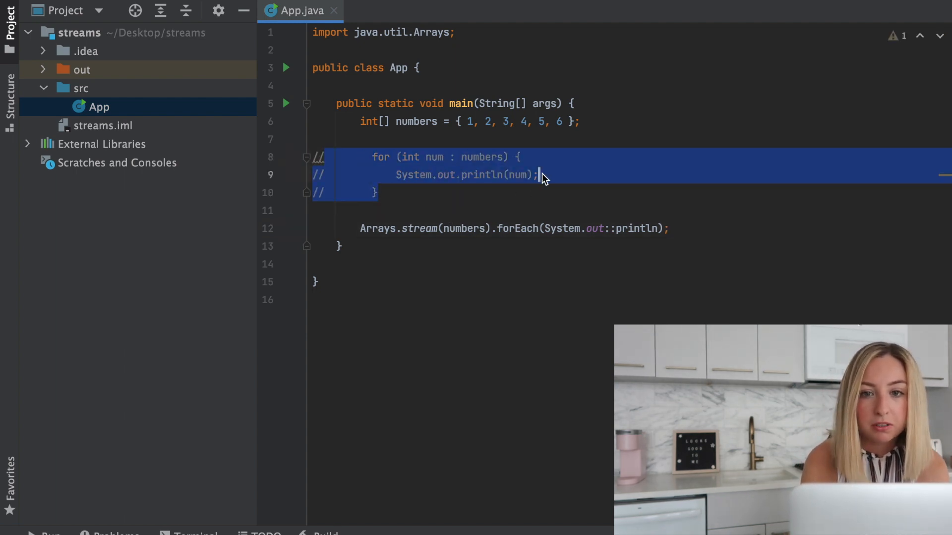
Add blank lines after the forEach statement for the next example
{"action": "left_click", "coordinate": [651, 199]}
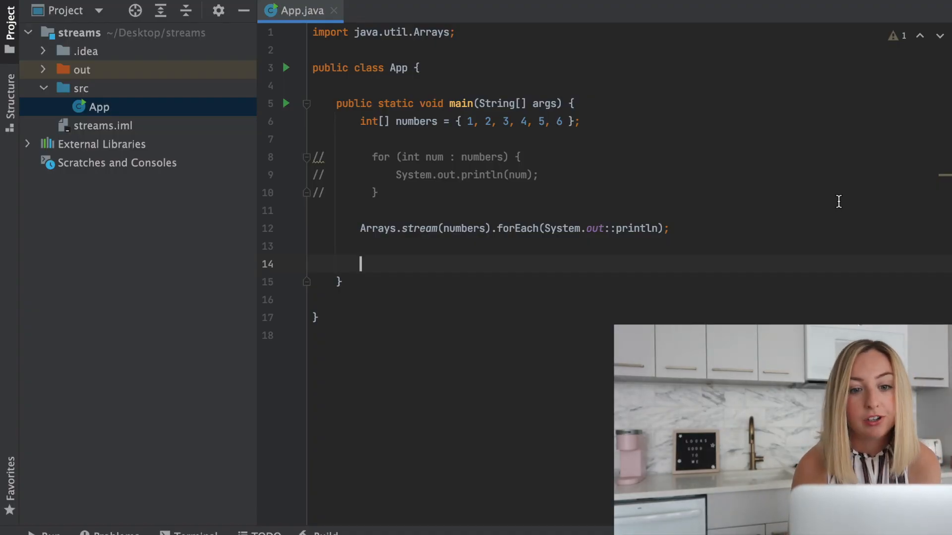
Write Arrays.stream(numbers).filter(x -> x % 2 == 0) to keep even numbers
{"action": "type", "text": "Arrays.stream(numbers).filter("}
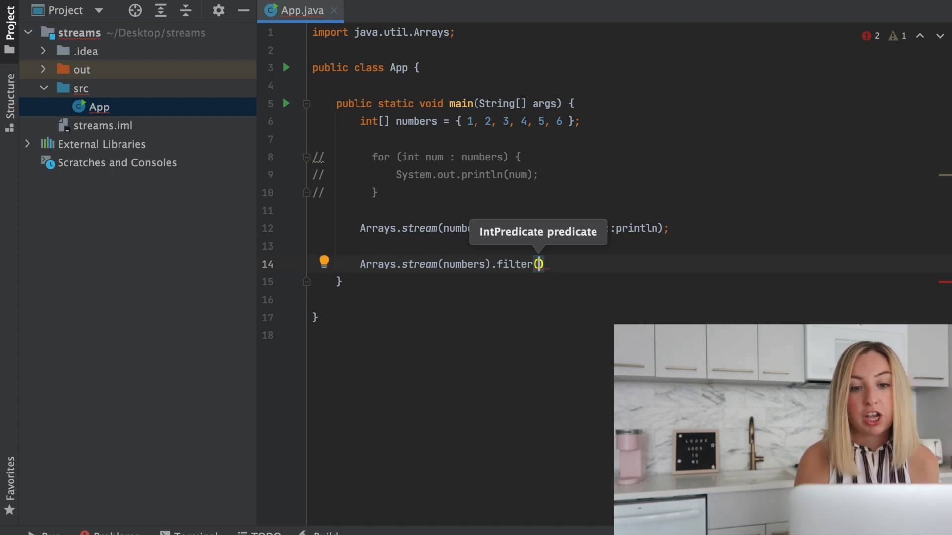
{"action": "type", "text": "x"}
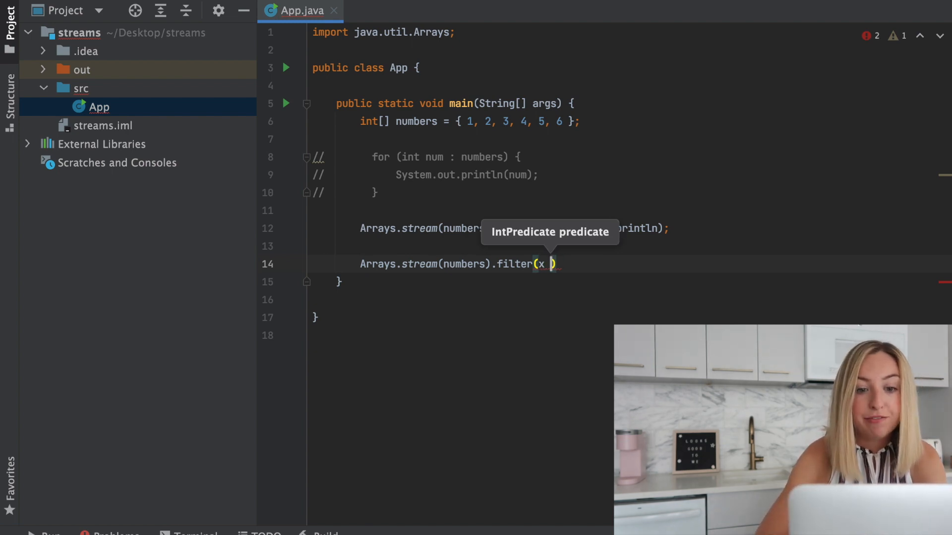
{"action": "type", "text": "->"}
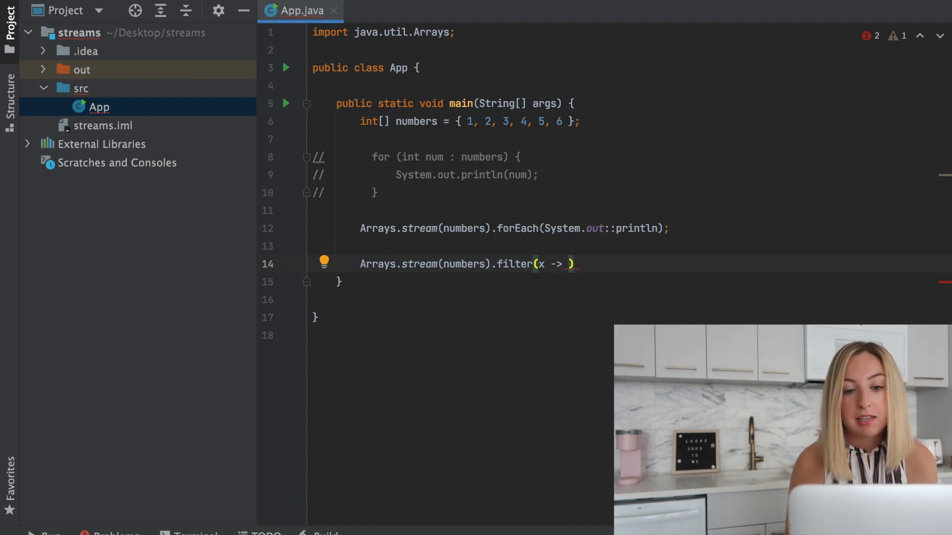
{"action": "type", "text": "x"}
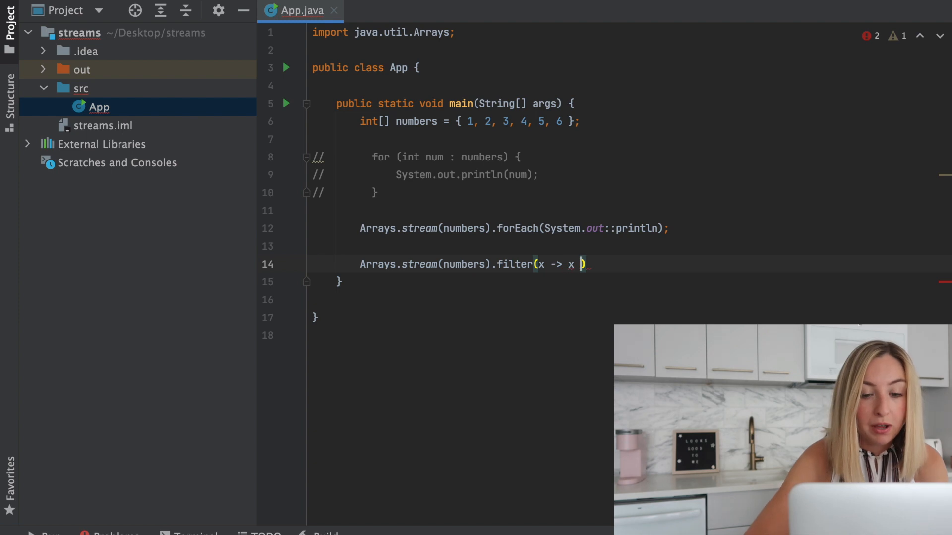
{"action": "type", "text": "% 2 == 0"}
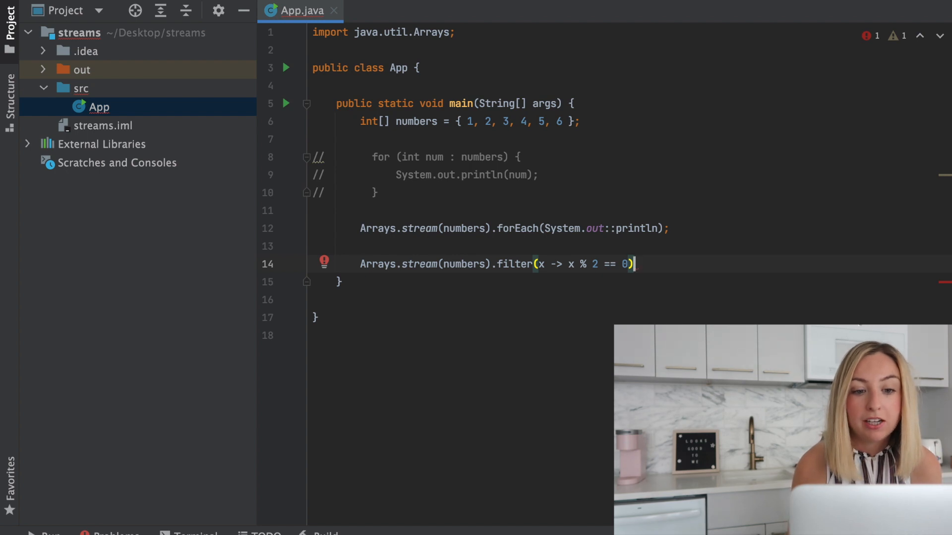
Collect the result with .collect(Collectors.toList()) and import Collectors
{"action": "type", "text": ".collect()"}
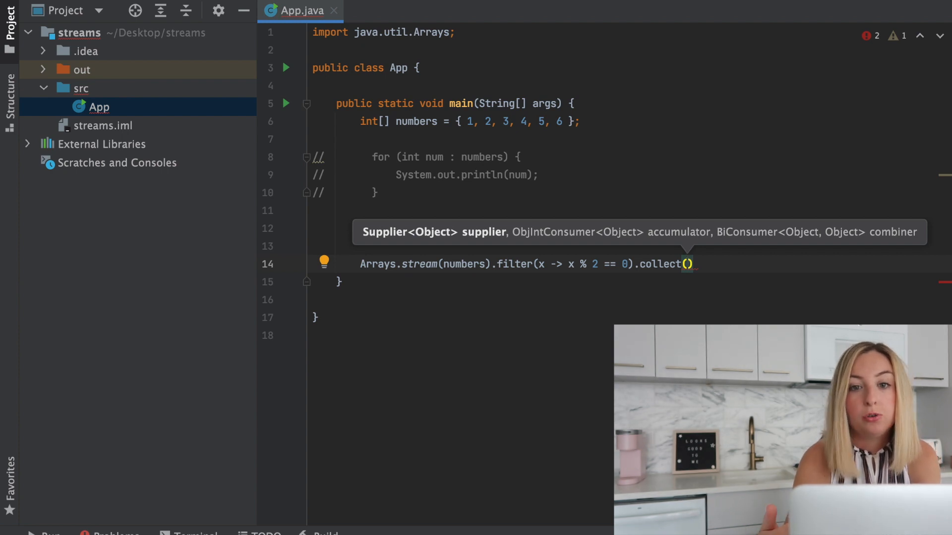
{"action": "type", "text": "Collectors.toList("}
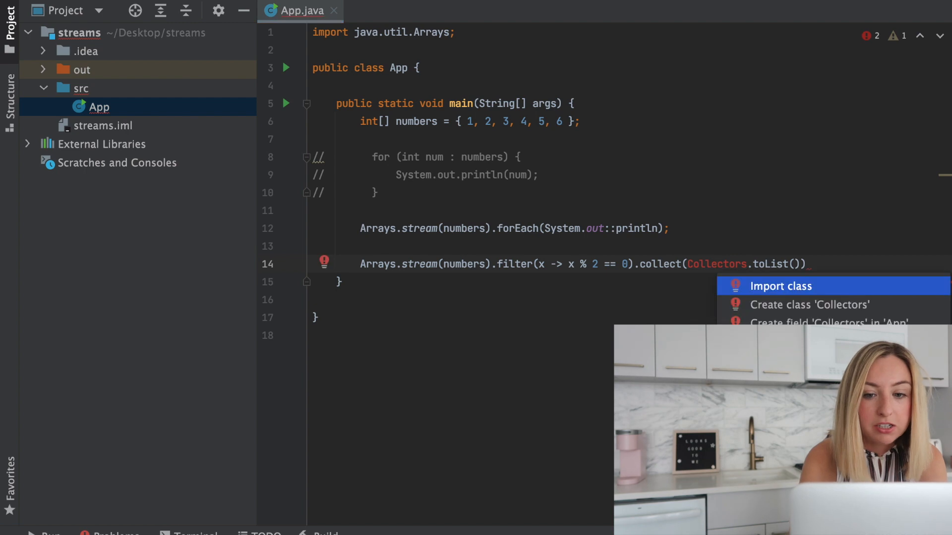
{"action": "left_click", "coordinate": [781, 285]}
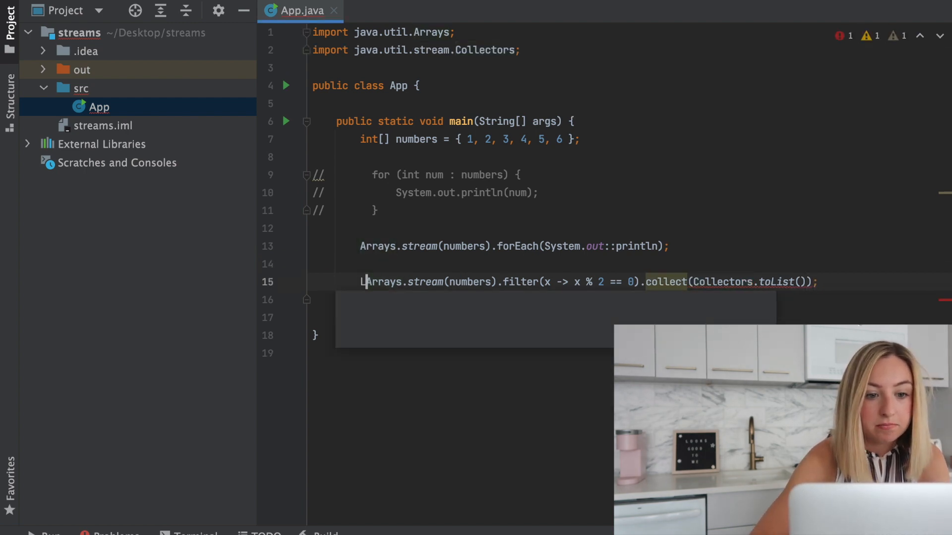
Assign the even-number stream to List<Integer> listy, adding .boxed() before .collect()
{"action": "type", "text": "List<Integer> listy = Arrays.stream(numbers"}
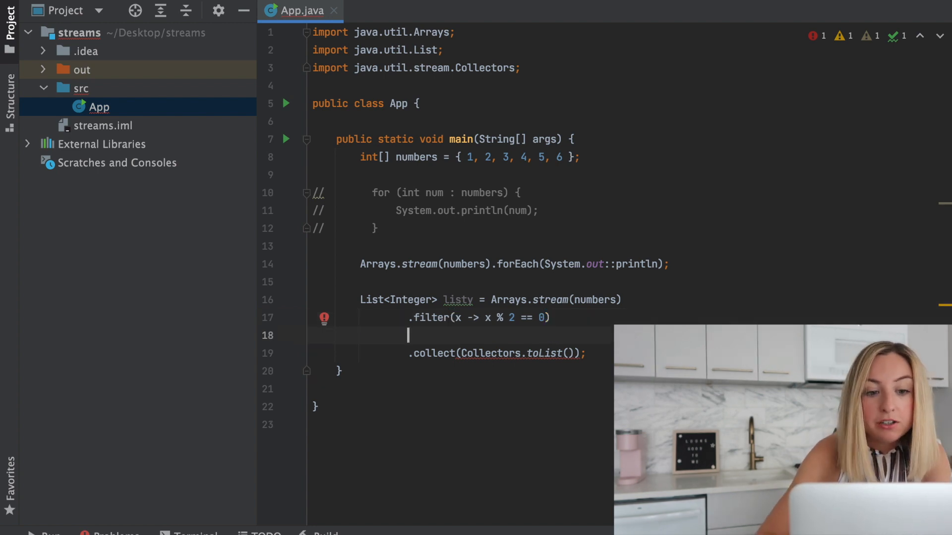
{"action": "type", "text": ".boxed()"}
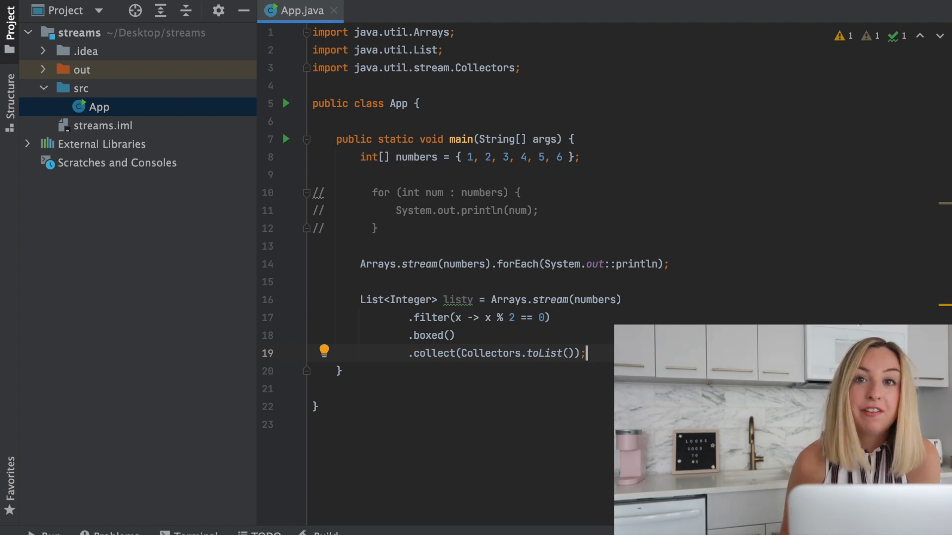
{"action": "mouse_move", "coordinate": [594, 285]}
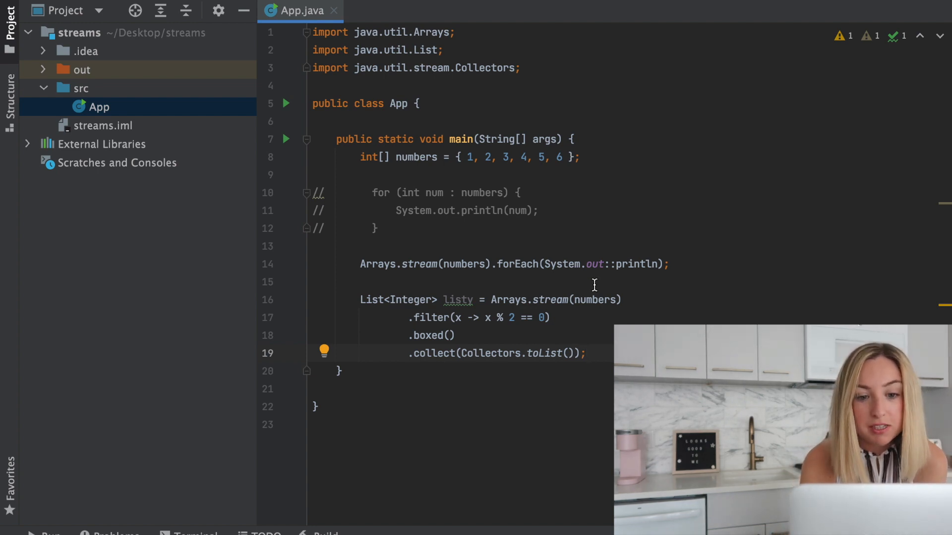
{"action": "mouse_move", "coordinate": [426, 203]}
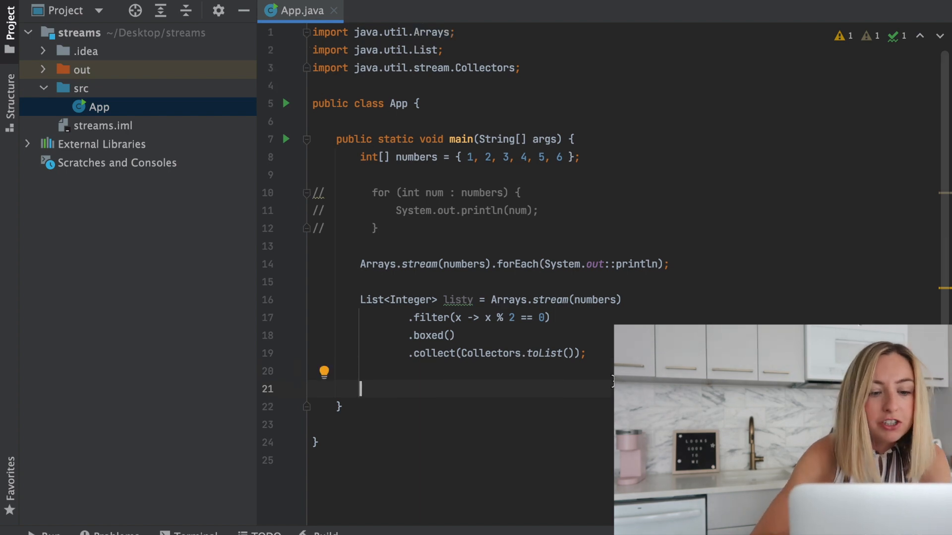
Declare List<String> words = List.of("Apples", "", "Oranges", "Winter");
{"action": "type", "text": "List<String> words ="}
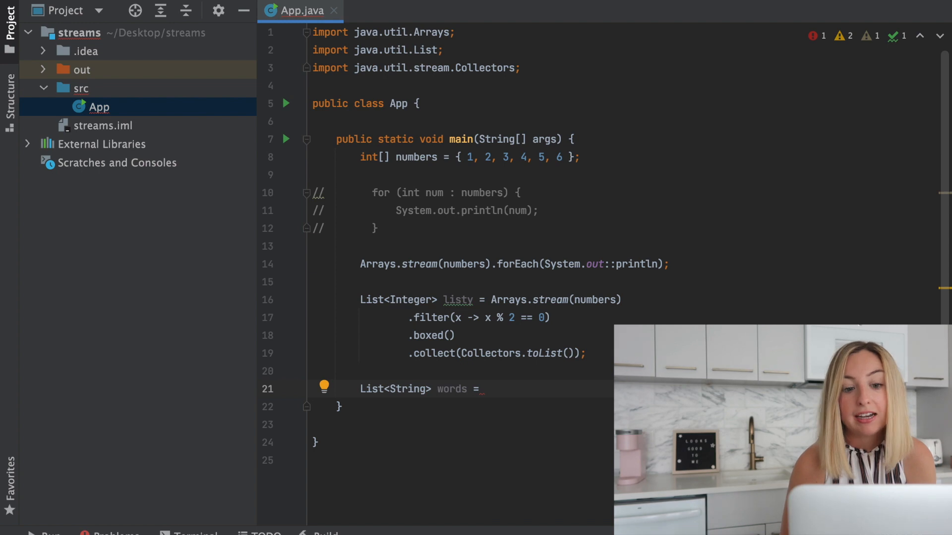
{"action": "type", "text": "List."}
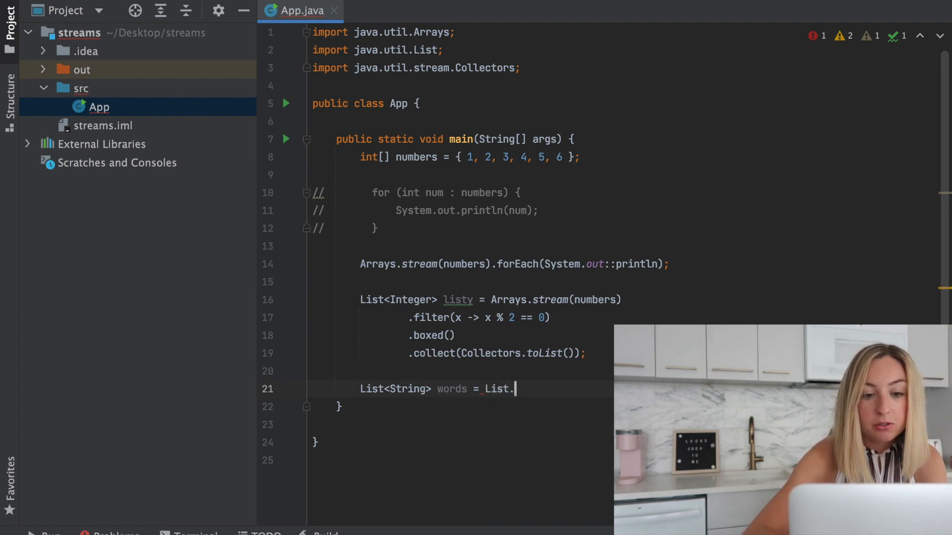
{"action": "type", "text": "of("}
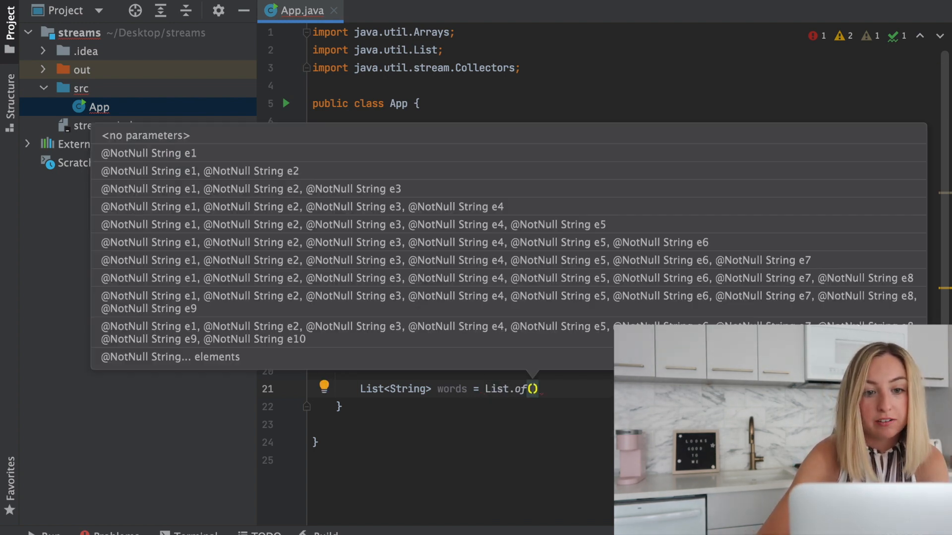
{"action": "type", "text": "\""}
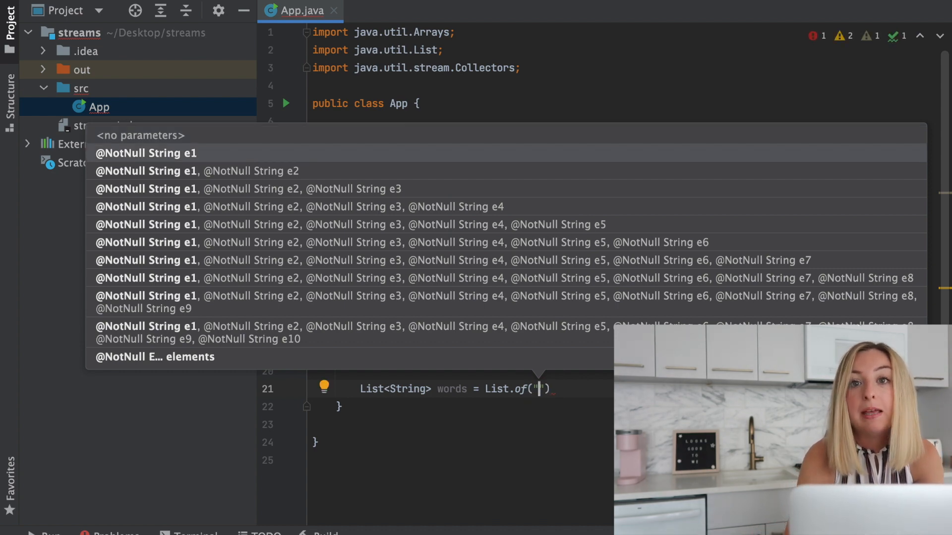
{"action": "type", "text": "Apples\", \"\", \""}
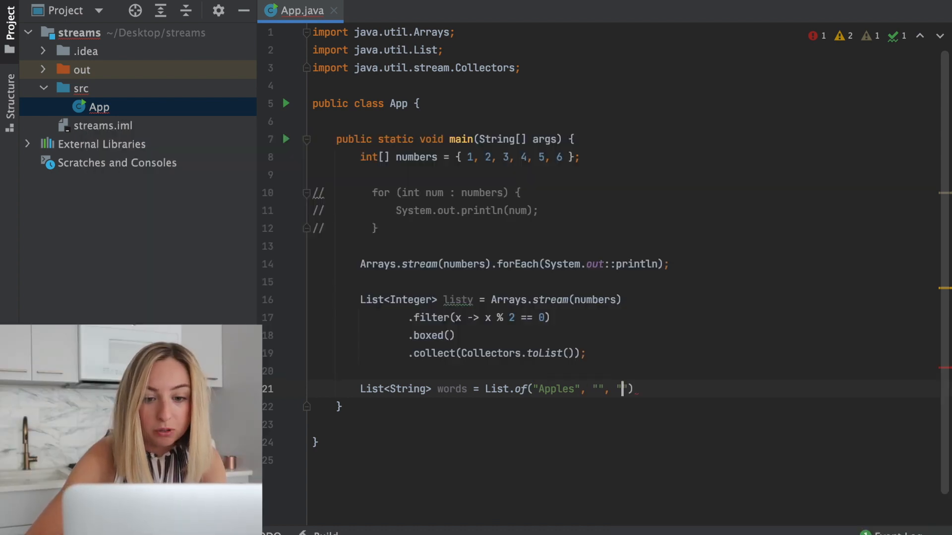
{"action": "type", "text": "Oranges\", \"Winter\");"}
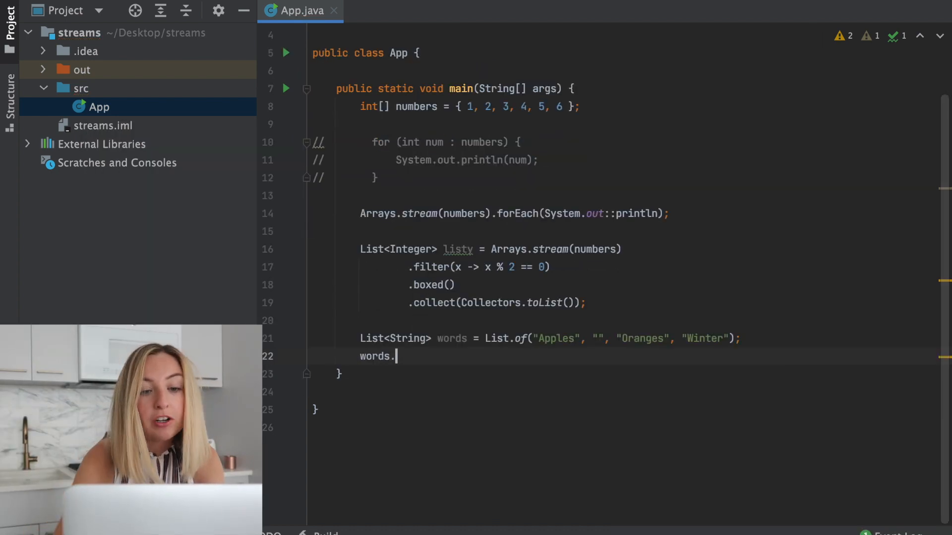
Print non-empty words via words.stream().filter(x -> !x.isEmpty()).forEach(System.out::println);
{"action": "type", "text": "stream("}
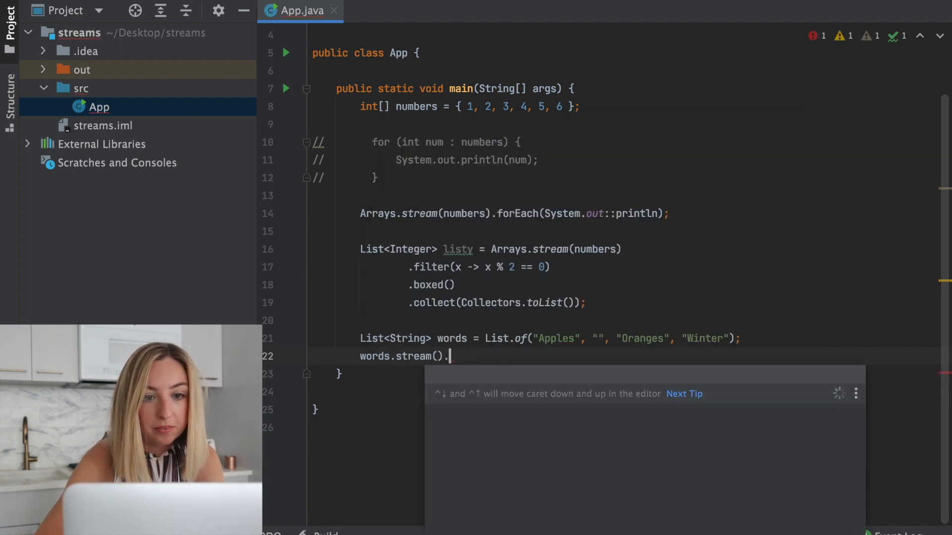
{"action": "type", "text": "."}
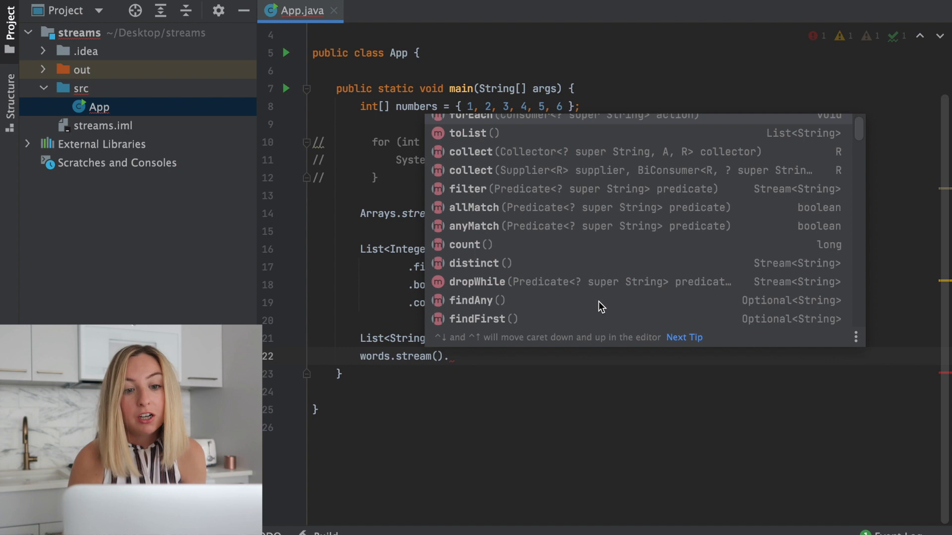
{"action": "type", "text": "filter(x -> x"}
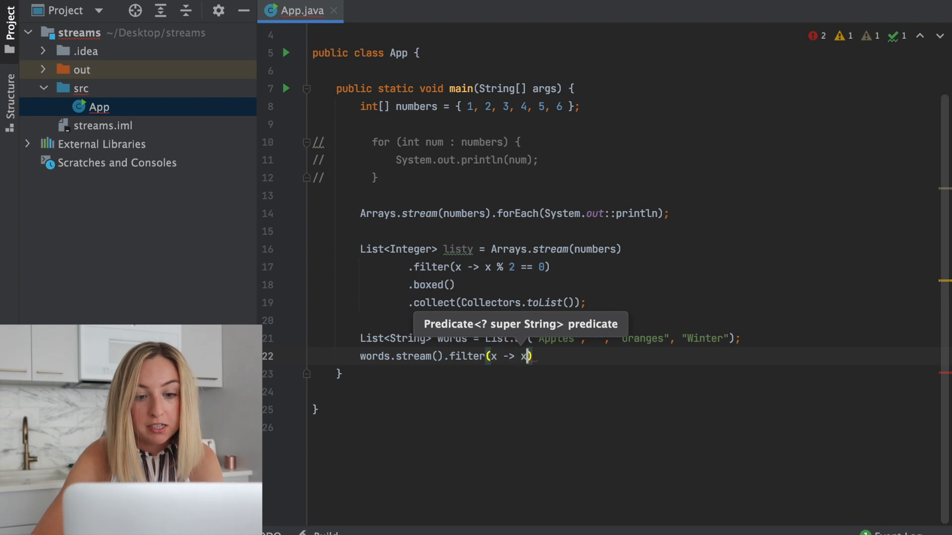
{"action": "type", "text": ".isEmpty("}
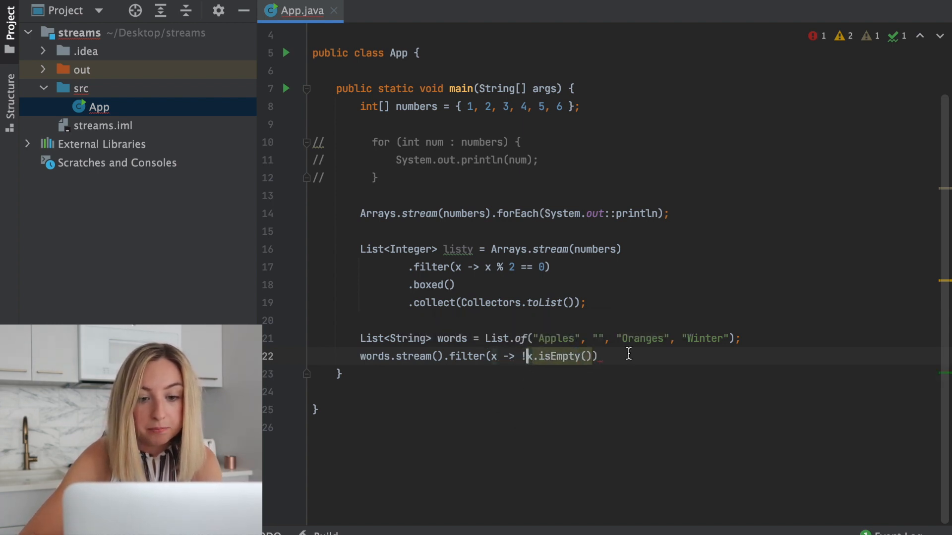
{"action": "type", "text": "."}
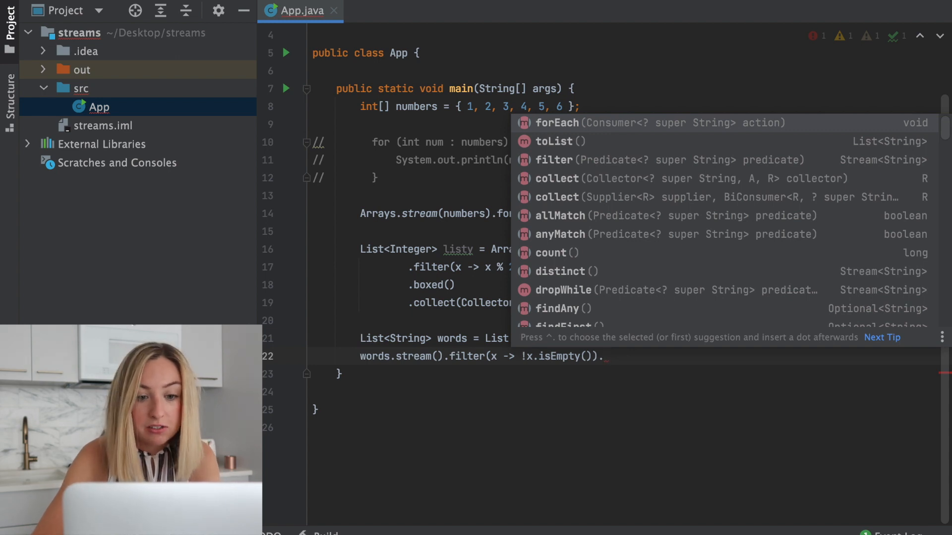
{"action": "type", "text": "forEach(System.out::)"}
{"action": "type", "text": "//"}
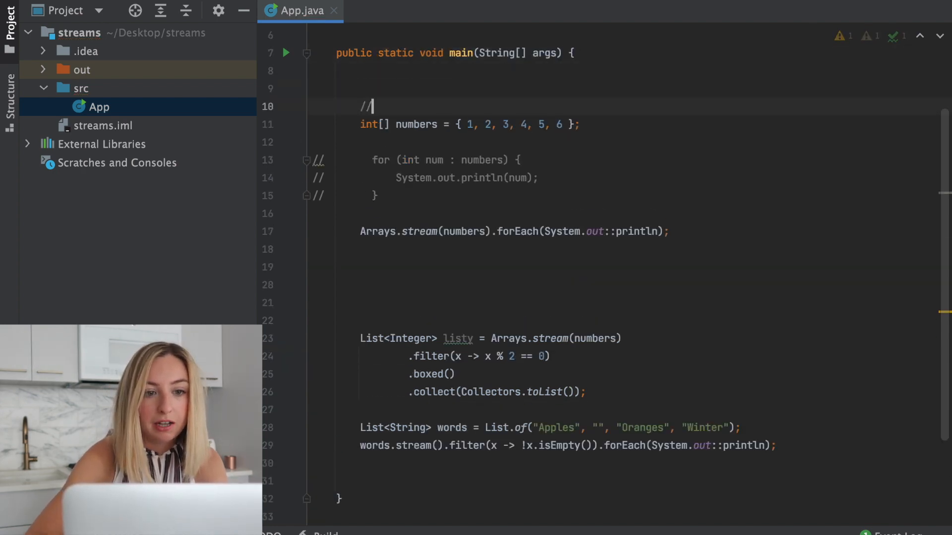
Add the // ARRAYS heading comment above the array examples
{"action": "type", "text": "ARRAYS"}
{"action": "left_click", "coordinate": [648, 302]}
{"action": "type", "text": "// LIST"}
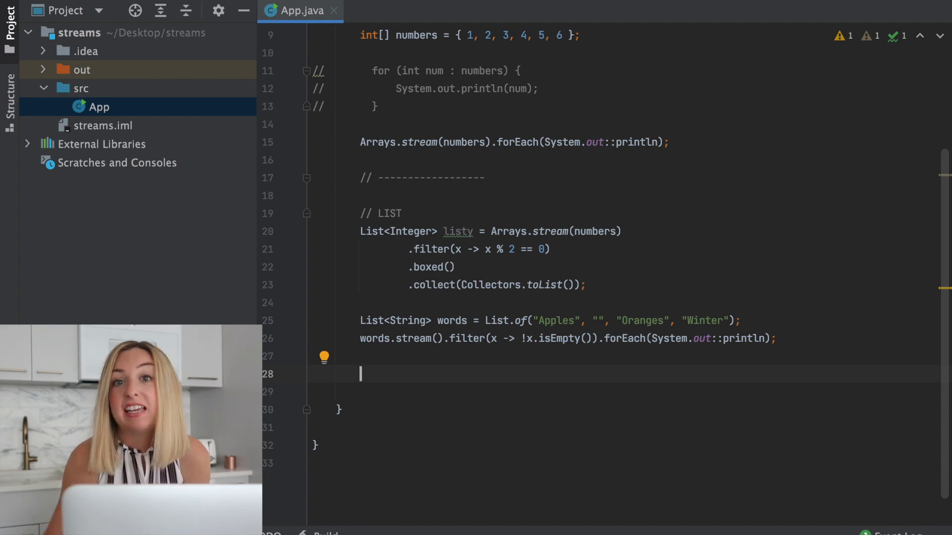
Write a for loop over words returning true if s.contains("g"), else false, then comment it out
{"action": "type", "text": "for (int"}
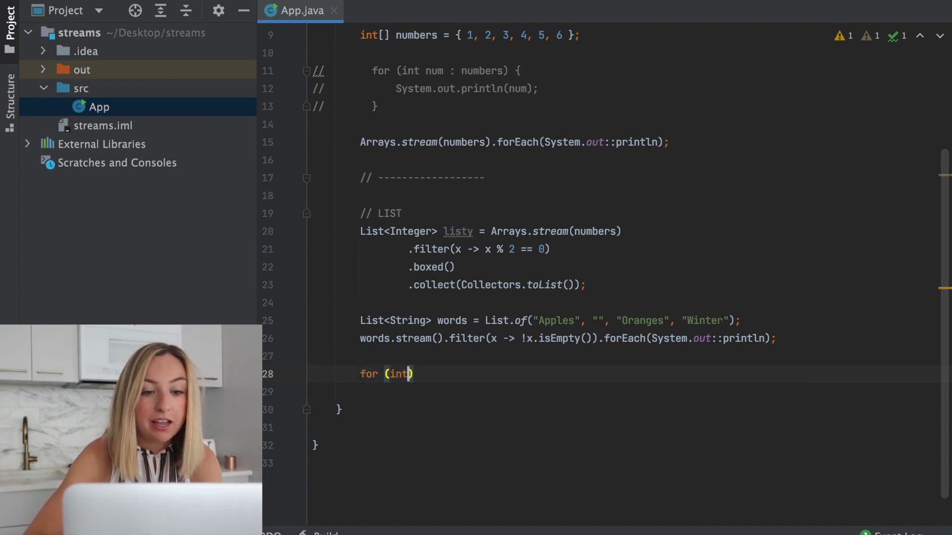
{"action": "type", "text": "String s"}
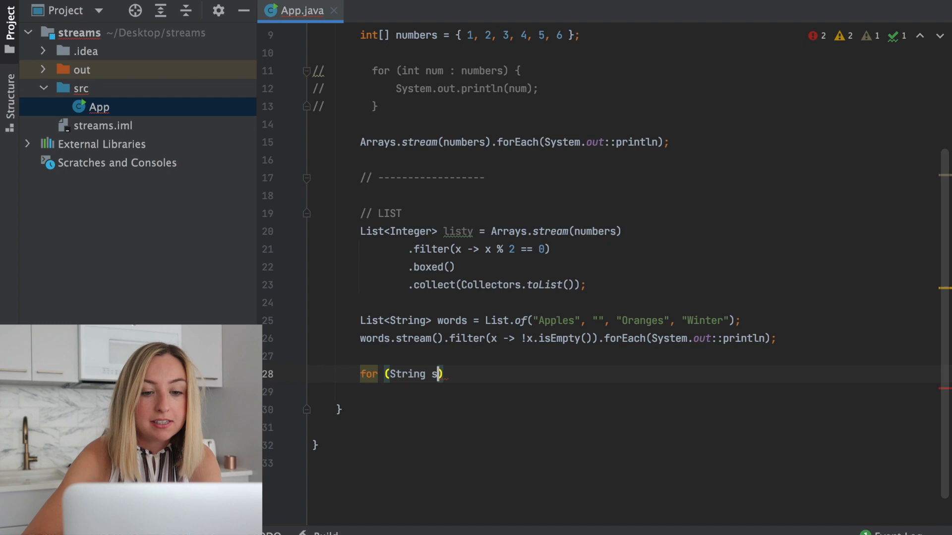
{"action": "type", "text": "if (s.contains(\""}
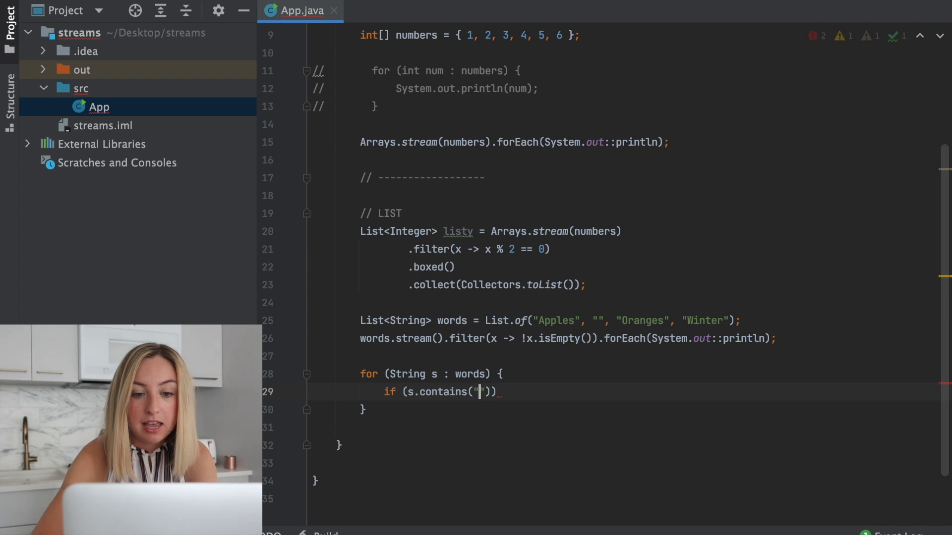
{"action": "type", "text": "g"}
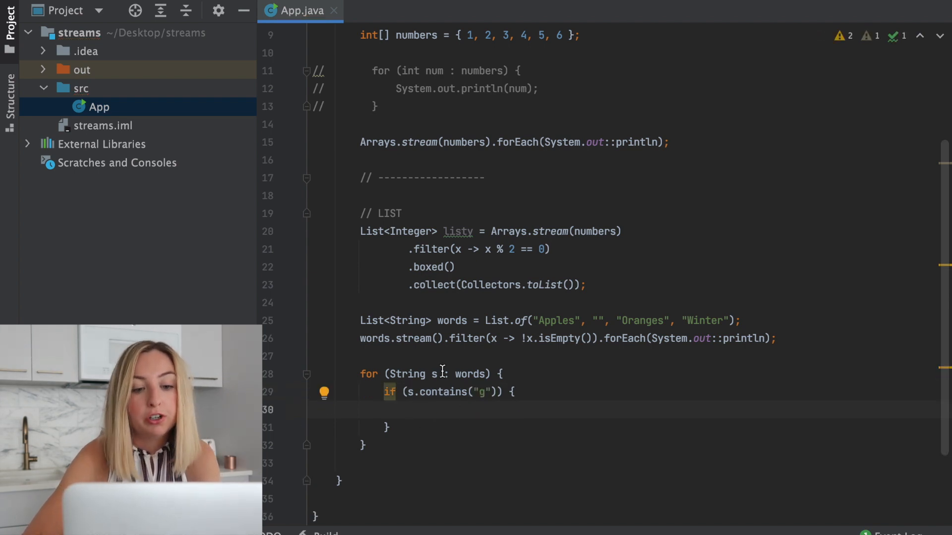
{"action": "mouse_move", "coordinate": [434, 415]}
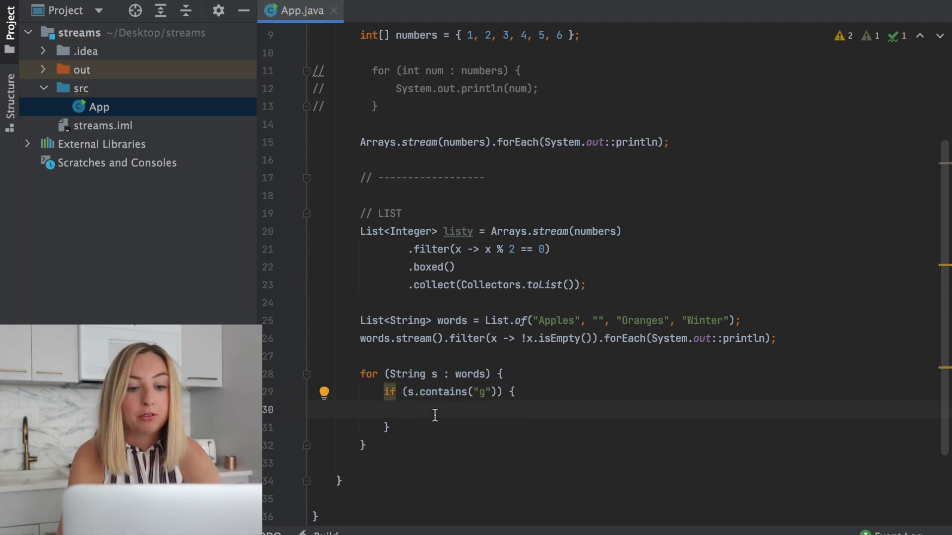
{"action": "type", "text": "n true;"}
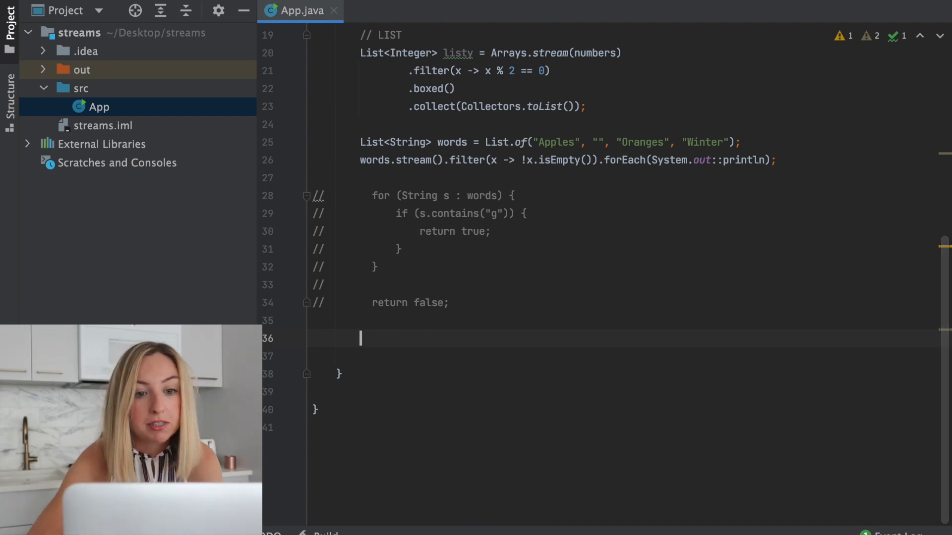
Declare boolean hasG = words.stream().anyMatch(x -> x.contains("g"));
{"action": "type", "text": "words.streams()"}
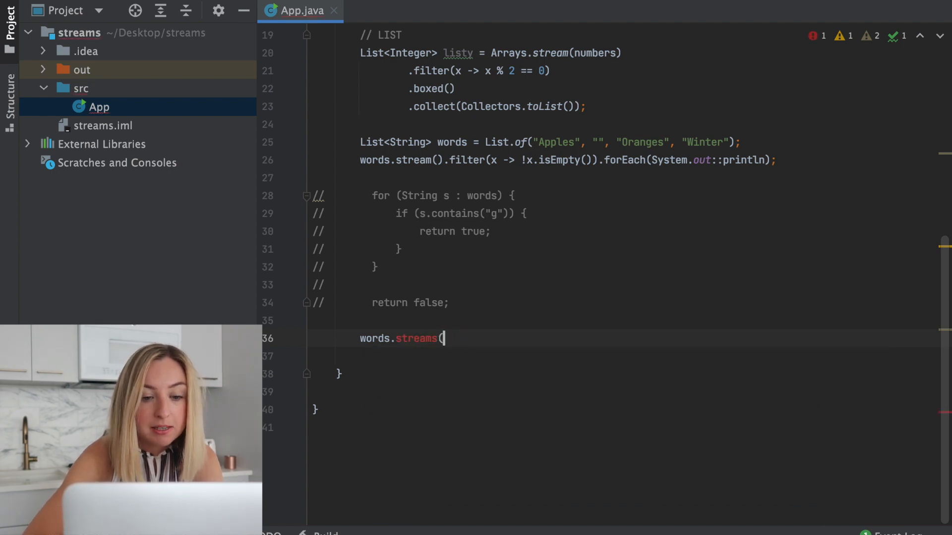
{"action": "type", "text": "().anyM"}
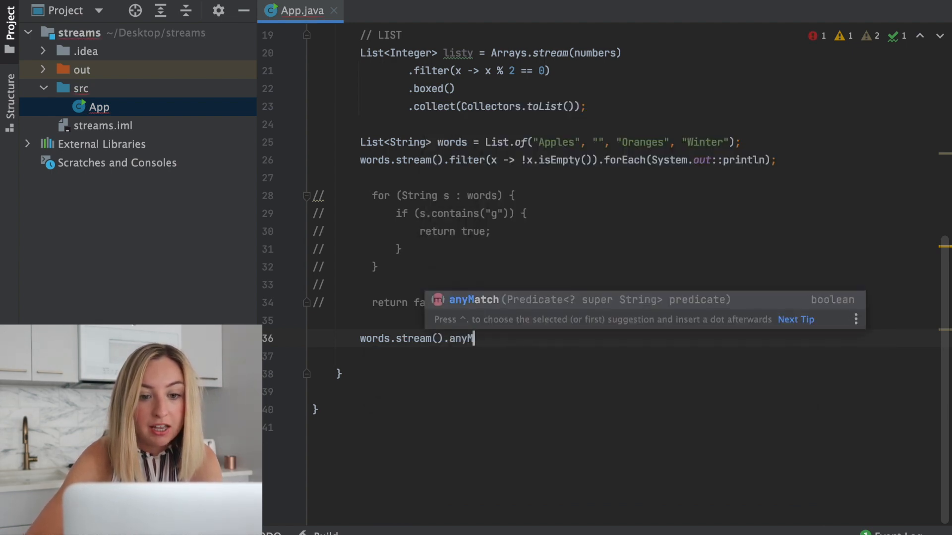
{"action": "type", "text": "atch("}
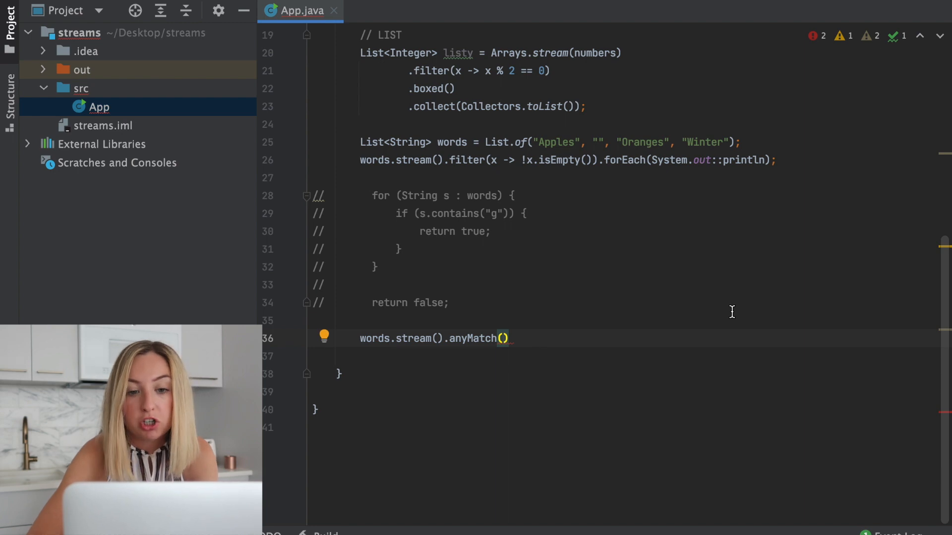
{"action": "type", "text": "x -> x.contains(\"g"}
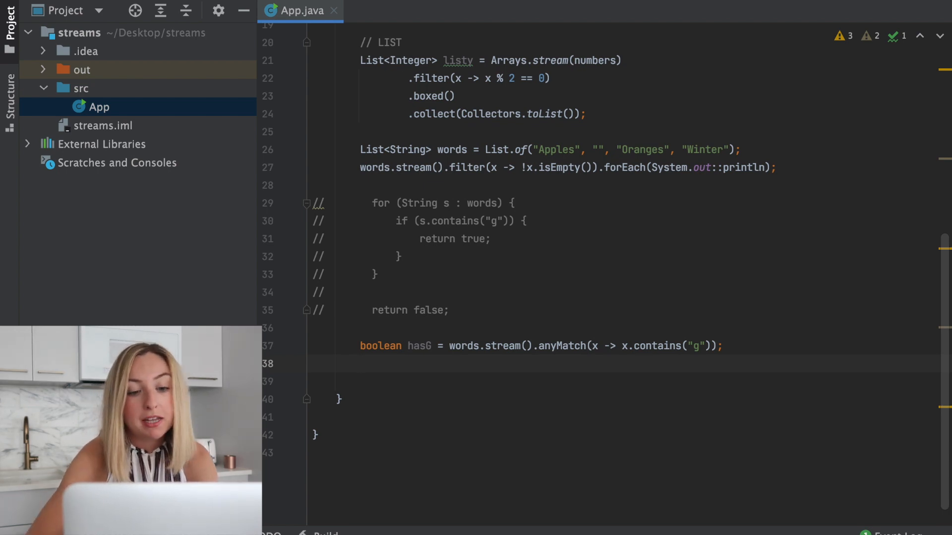
Write List<String> lowercasedWords = words.stream().map(String::toLowerCase).toList();
{"action": "type", "text": "List<String> lowerca"}
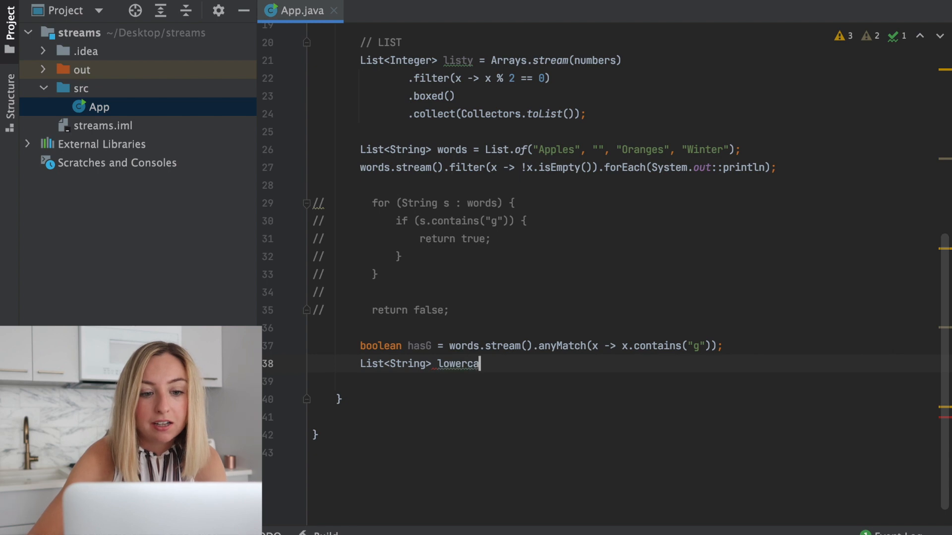
{"action": "type", "text": "sedWords ="}
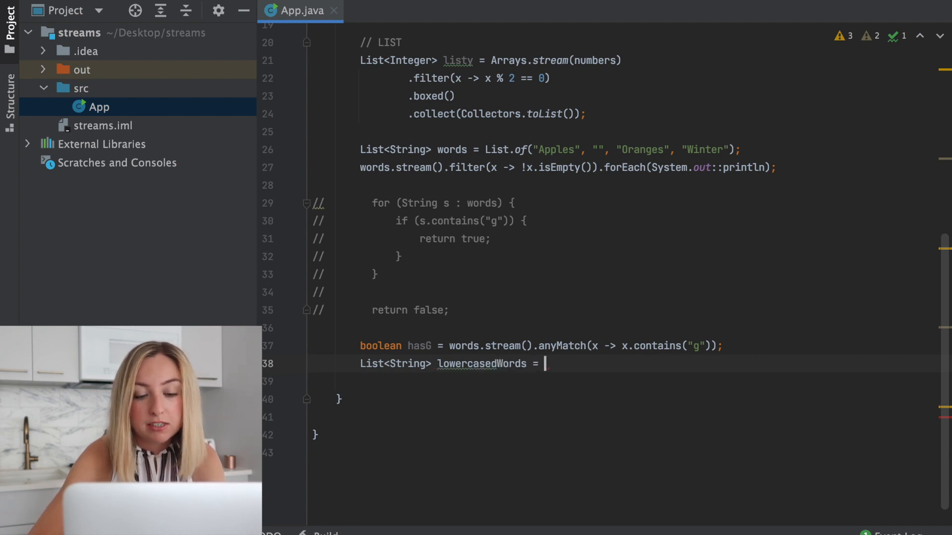
{"action": "type", "text": "words.stream()"}
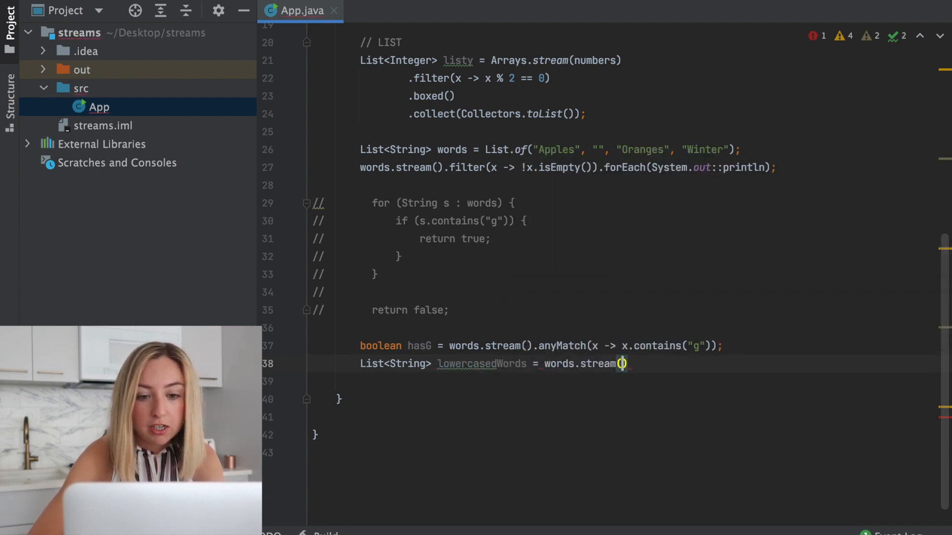
{"action": "type", "text": ".map(element ->"}
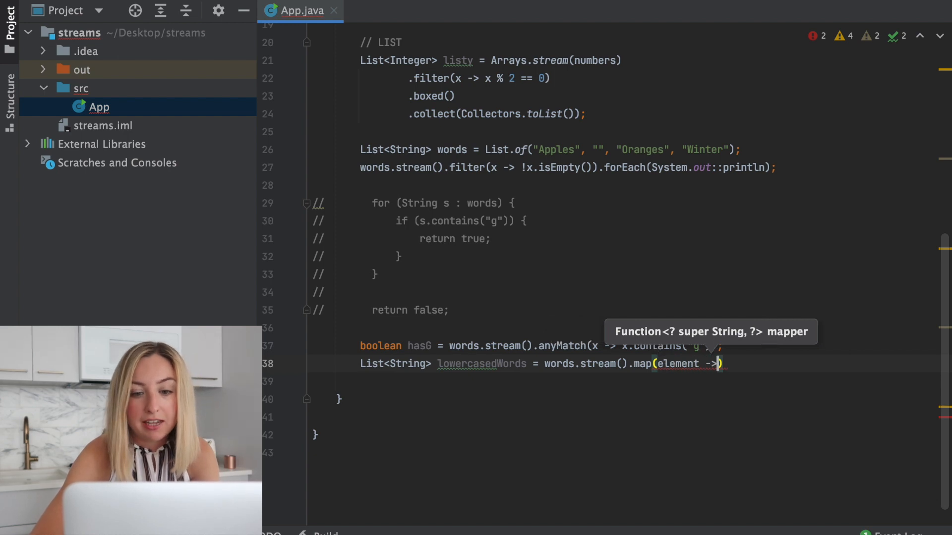
{"action": "type", "text": "element"}
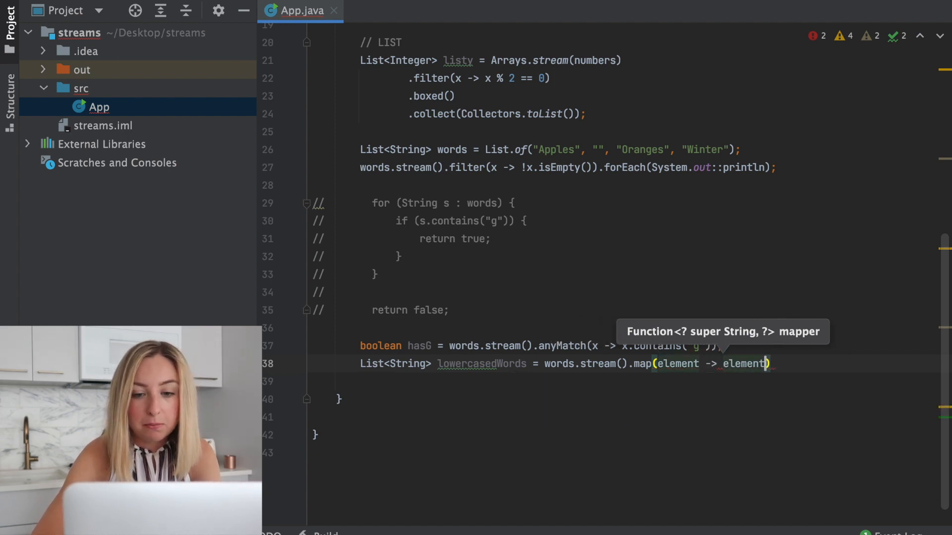
{"action": "type", "text": ".toLowerCase("}
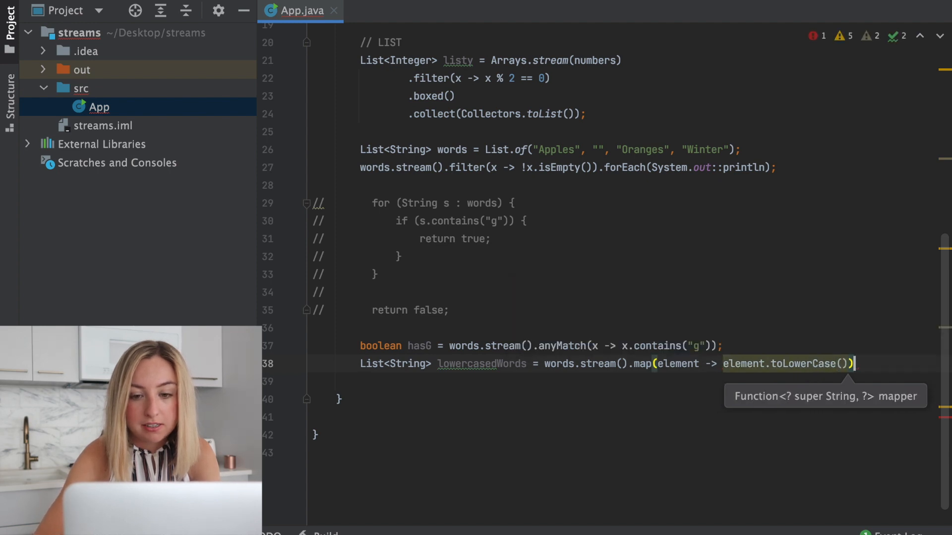
{"action": "type", "text": "String::toLowerCase).toList("}
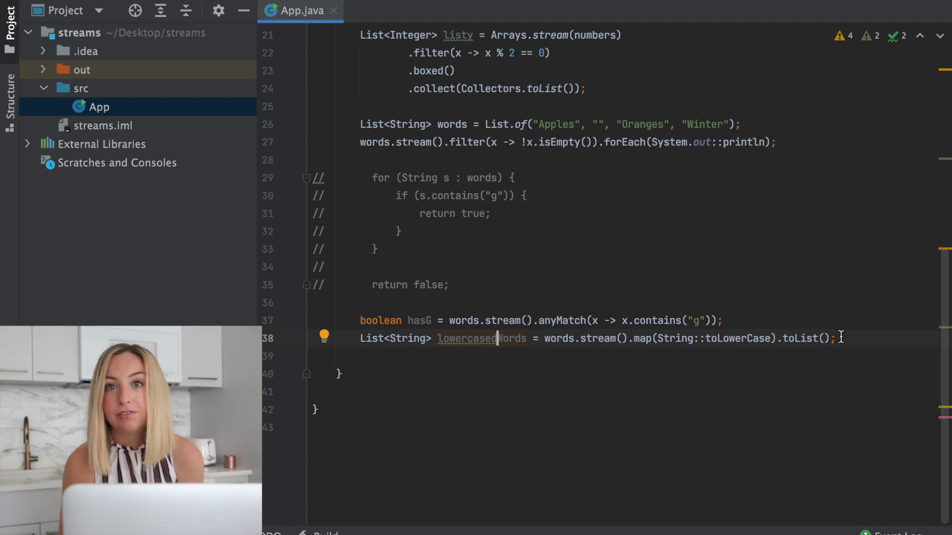
Print every entry with lowercasedWords.forEach(System.out::println);
{"action": "type", "text": "lowercasedWords.forEach(System."}
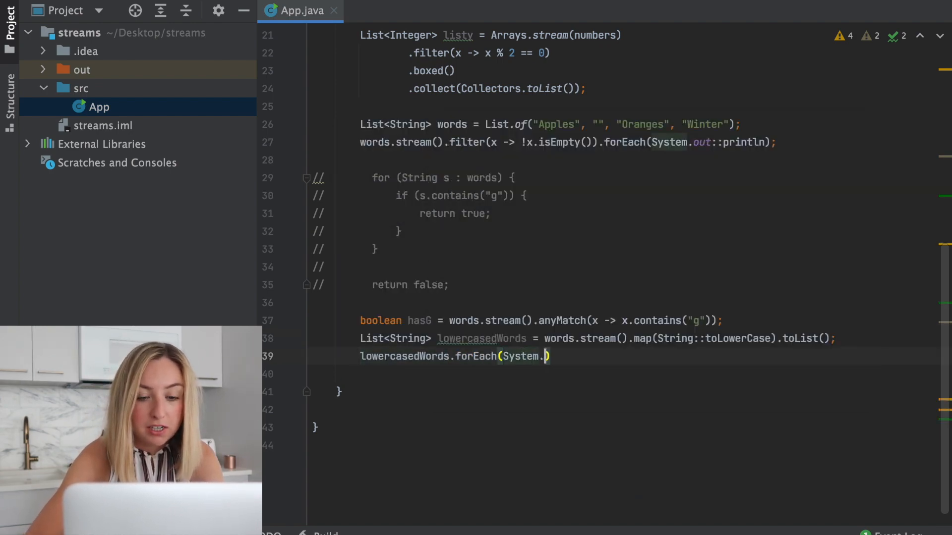
{"action": "type", "text": "out::println"}
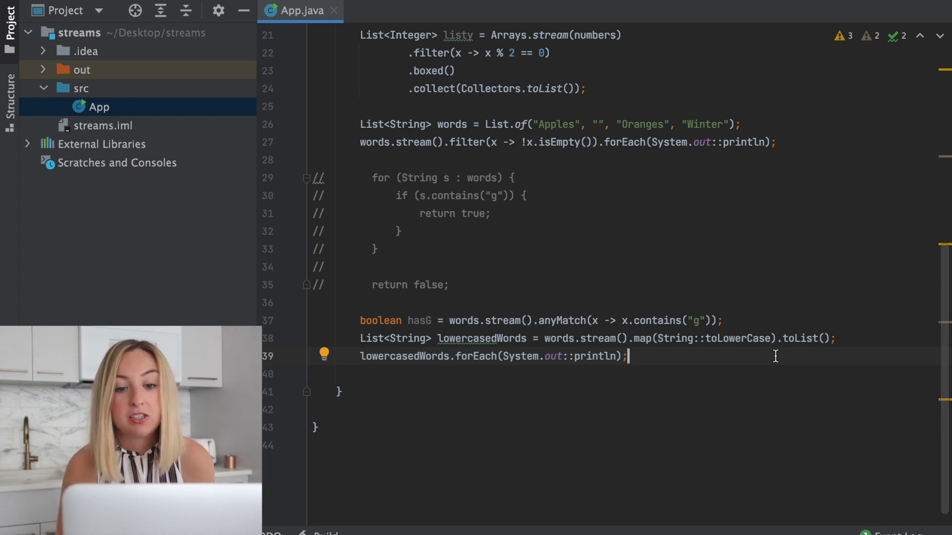
Replace words.stream() with words.parallelStream() on the lowercasedWords line
{"action": "double_click", "coordinate": [601, 338]}
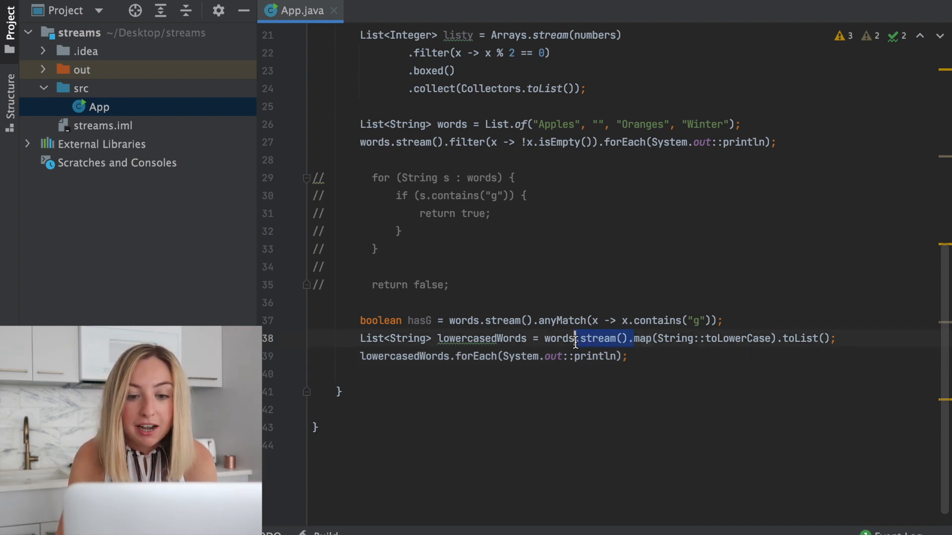
{"action": "type", "text": "parallelS"}
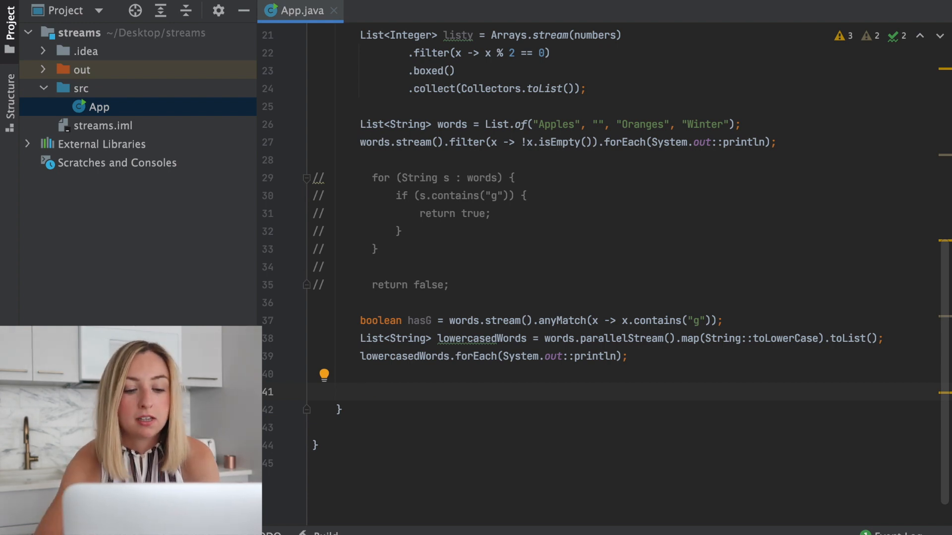
Write "hello world".chars(). so completion lists the IntStream methods
{"action": "type", "text": "\"hello wor"}
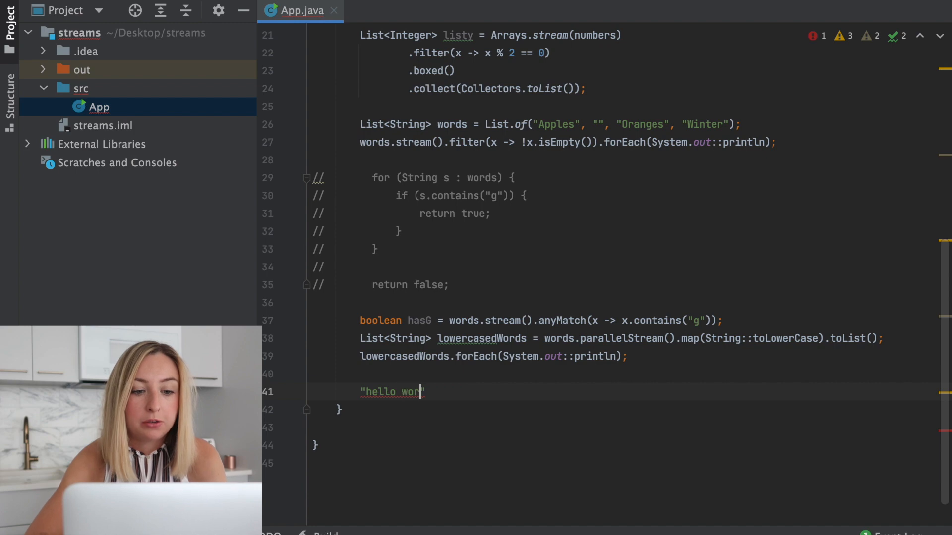
{"action": "type", "text": "d\"."}
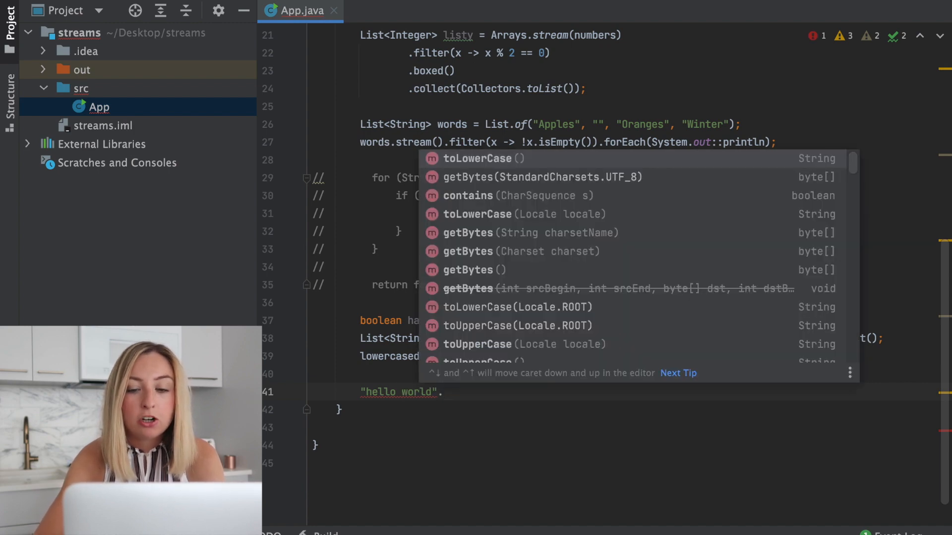
{"action": "type", "text": "chars"}
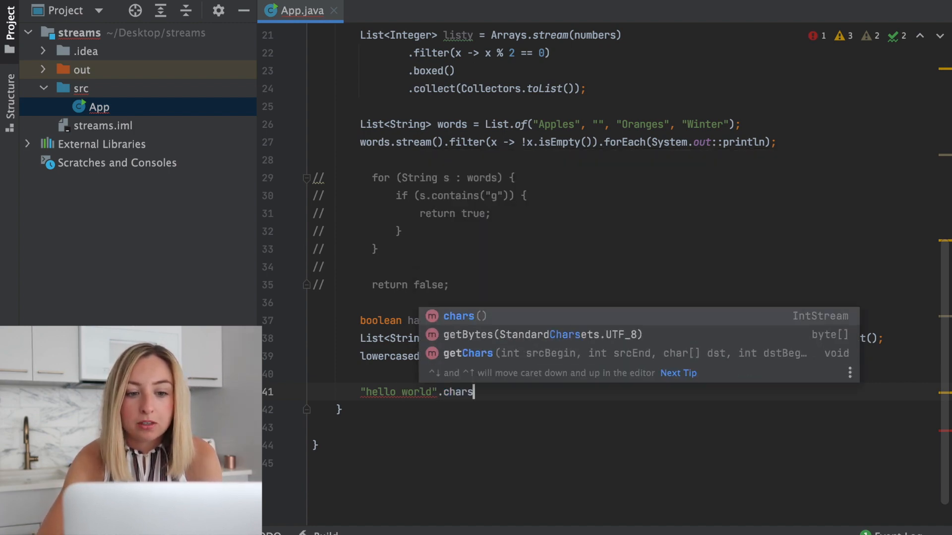
{"action": "type", "text": "()."}
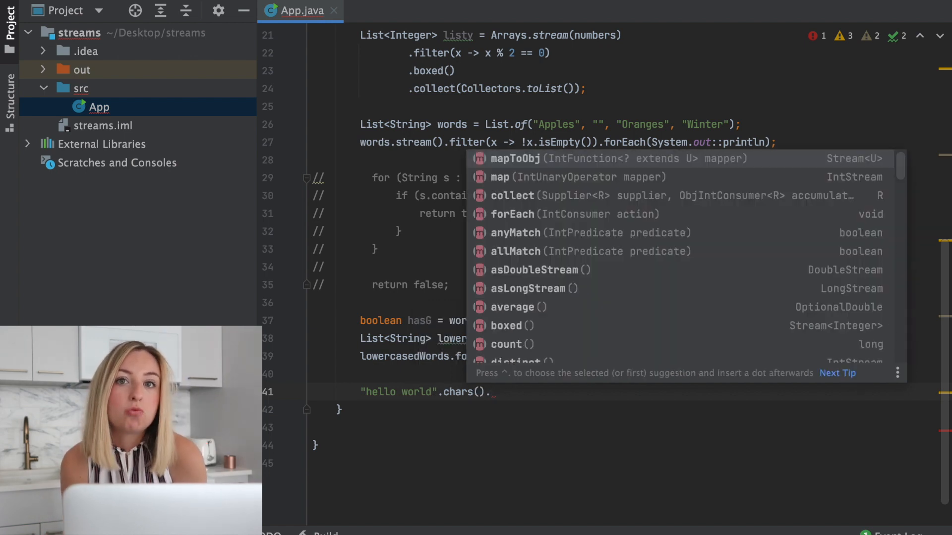
{"action": "mouse_move", "coordinate": [523, 340]}
{"action": "type", "text": "words.stream"}
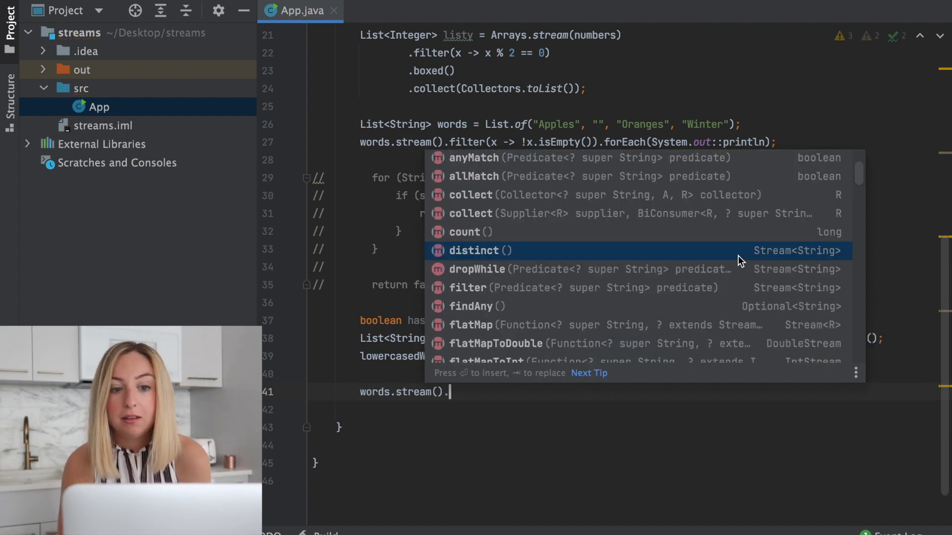
Scroll through the completion popup of Stream methods after words.stream()
{"action": "scroll", "scroll_direction": "down", "scroll_amount": 3}
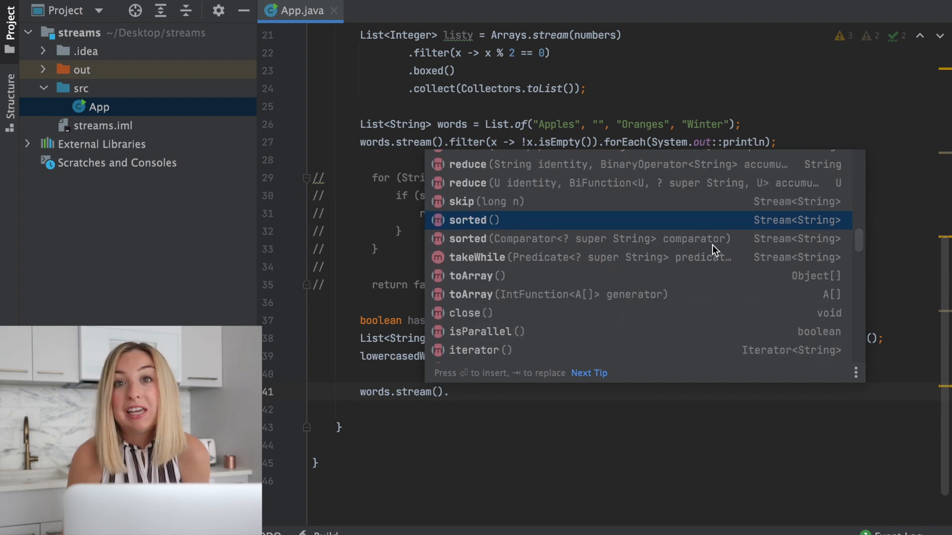